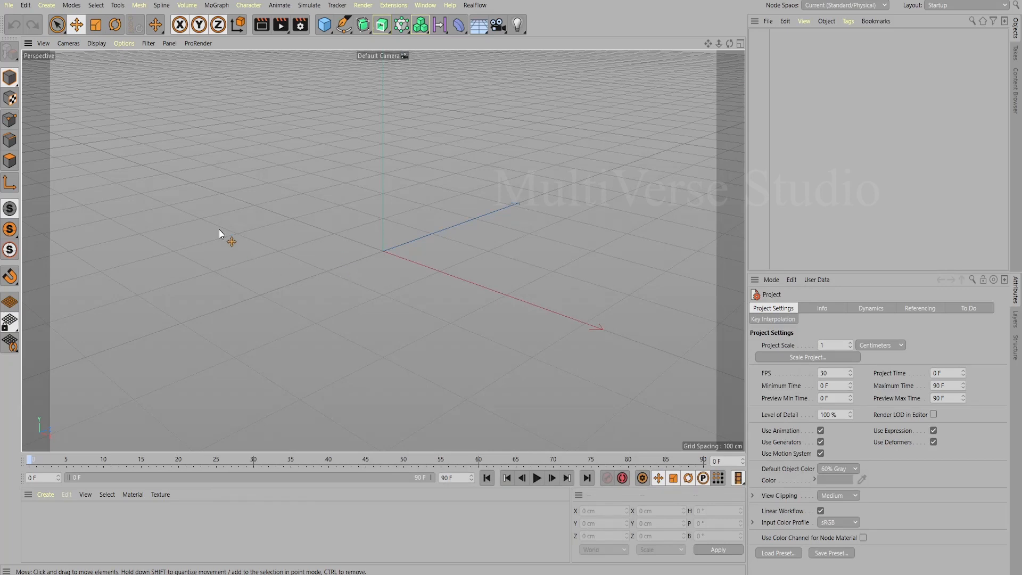
pyautogui.moveTo(246, 257)
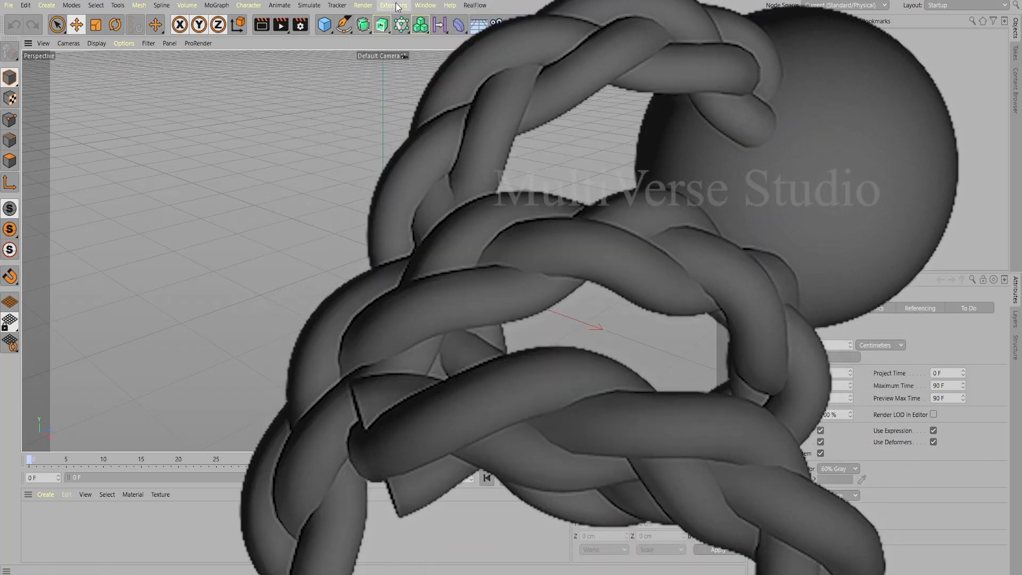
# Step: Add a Helix spline and keyframe its 160° end angle at frame 0
pyautogui.click(393, 5)
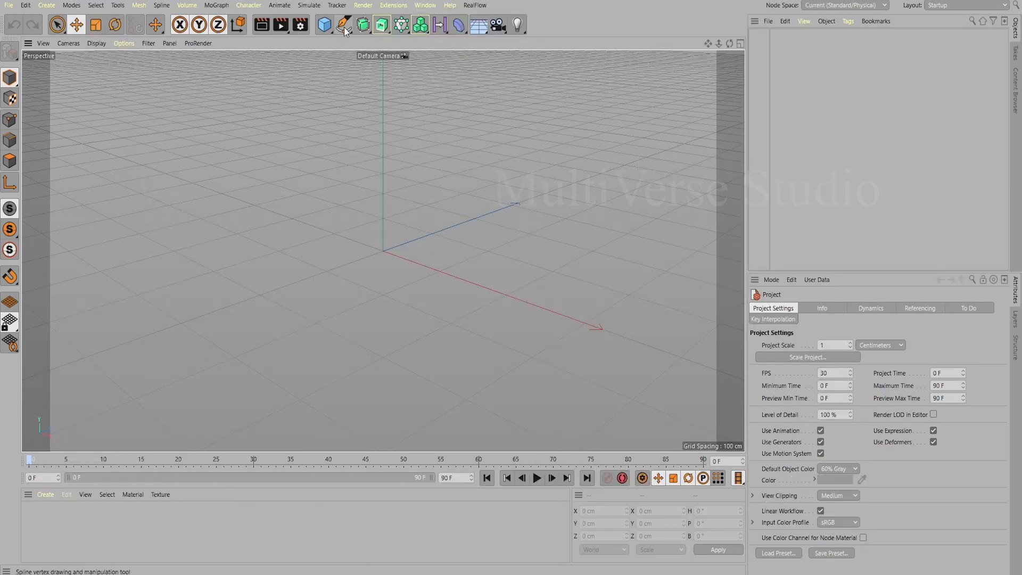
pyautogui.moveTo(344, 24)
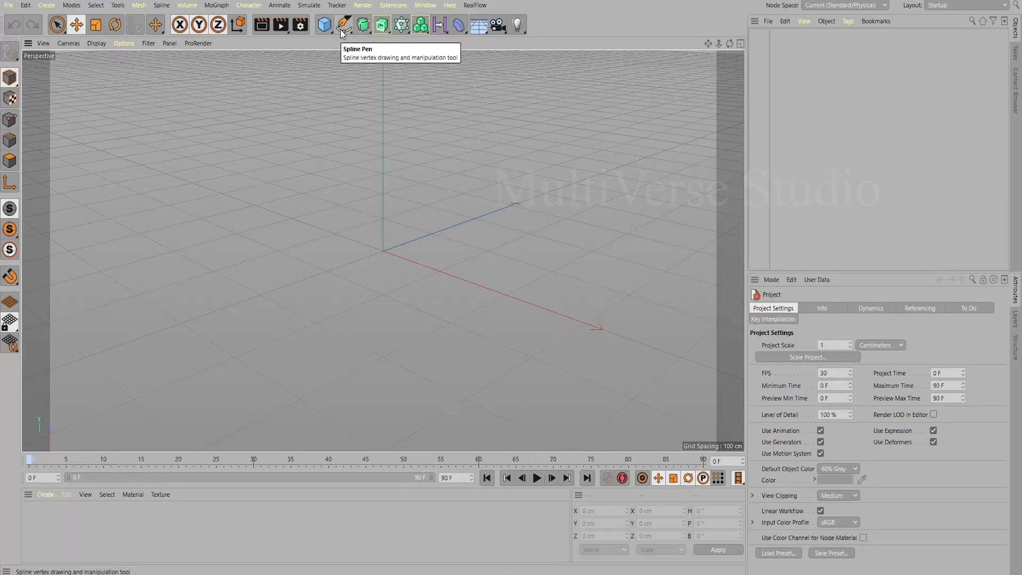
pyautogui.click(363, 24)
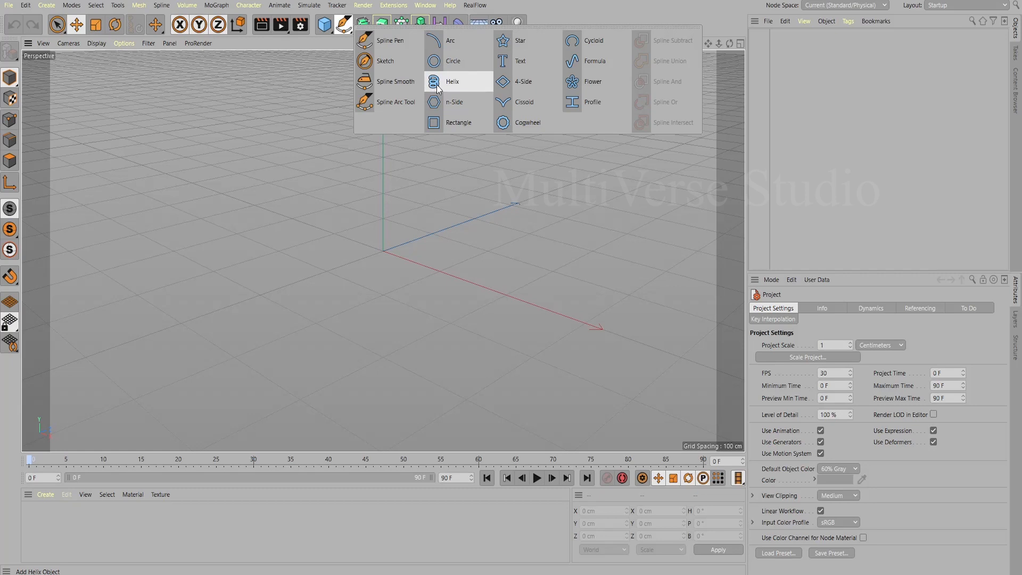
pyautogui.click(453, 81)
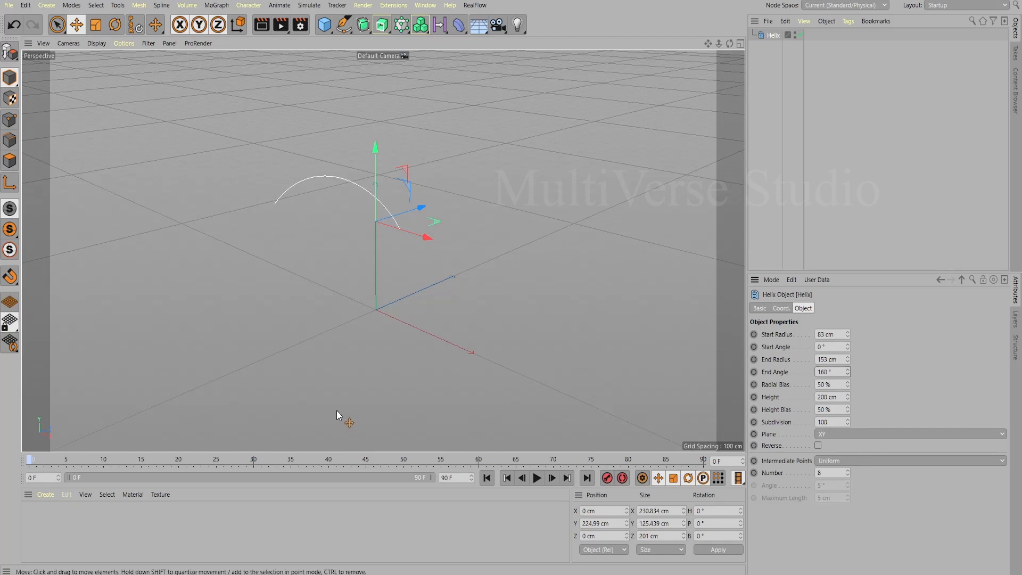
pyautogui.moveTo(755, 377)
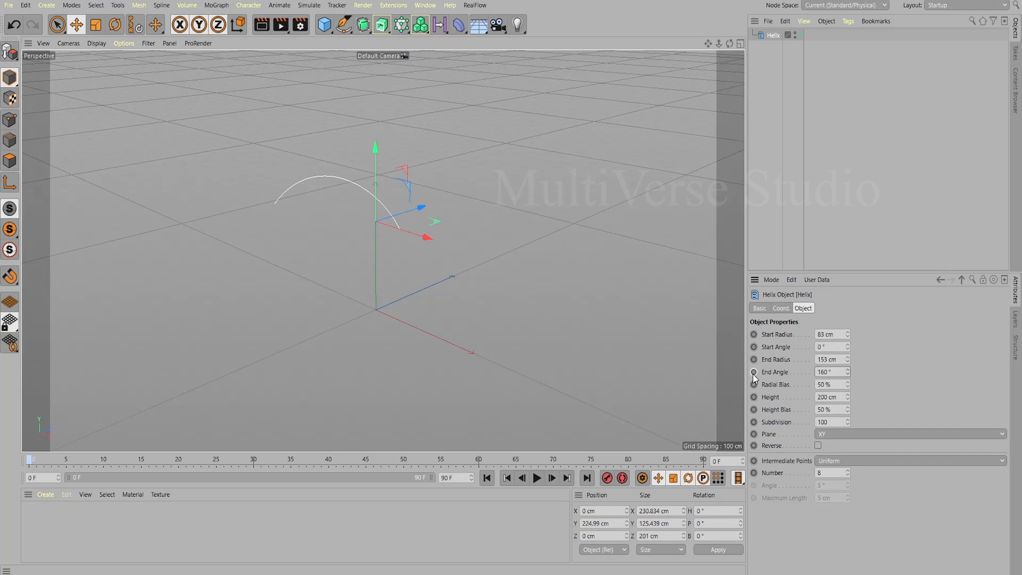
pyautogui.click(754, 372)
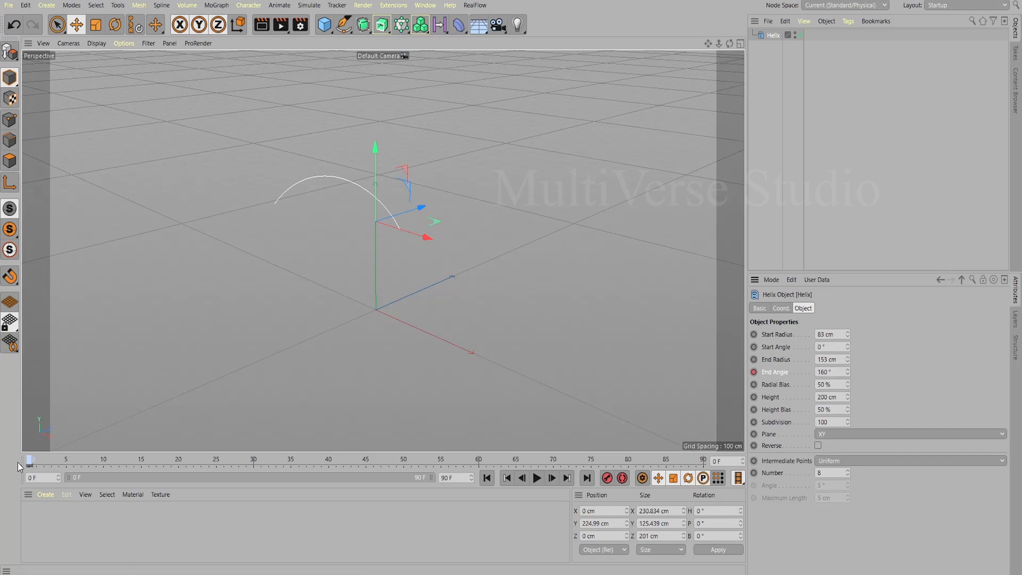
# Step: Extend the timeline to 220 frames and keyframe the helix's end angle, radius and height into tightening coils
pyautogui.click(255, 461)
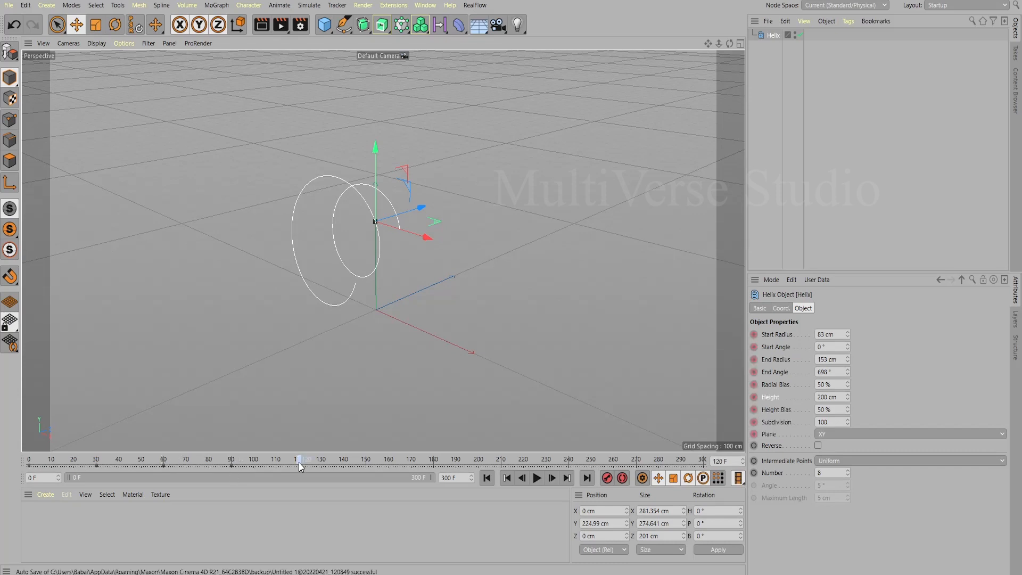
pyautogui.moveTo(848, 365)
pyautogui.write('50')
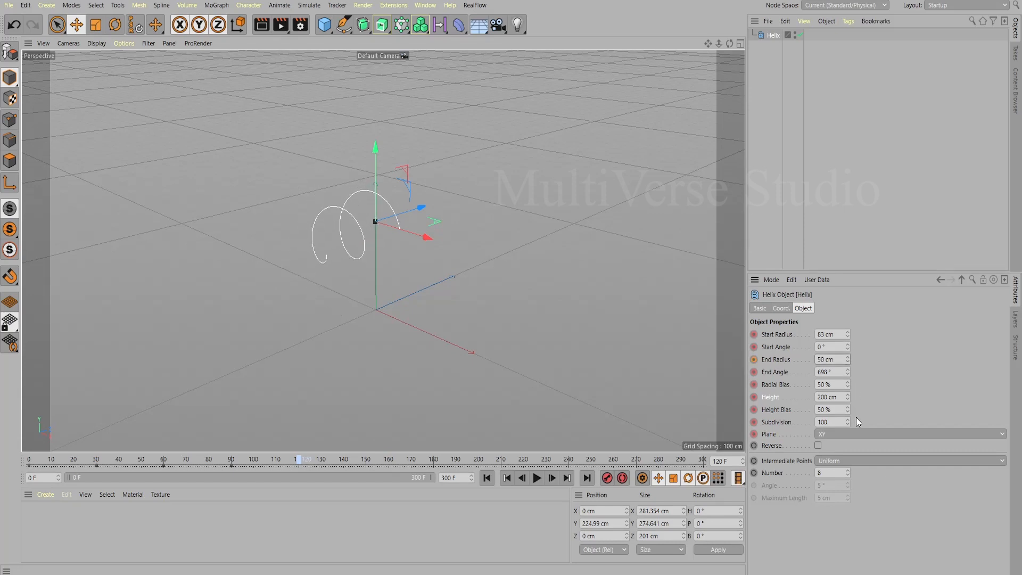
pyautogui.click(848, 359)
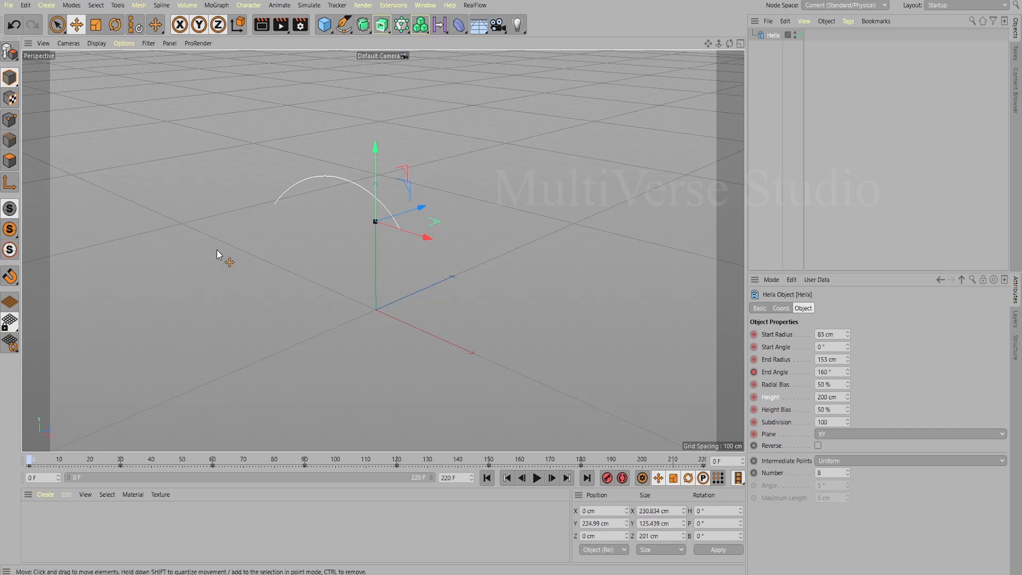
pyautogui.moveTo(393, 5)
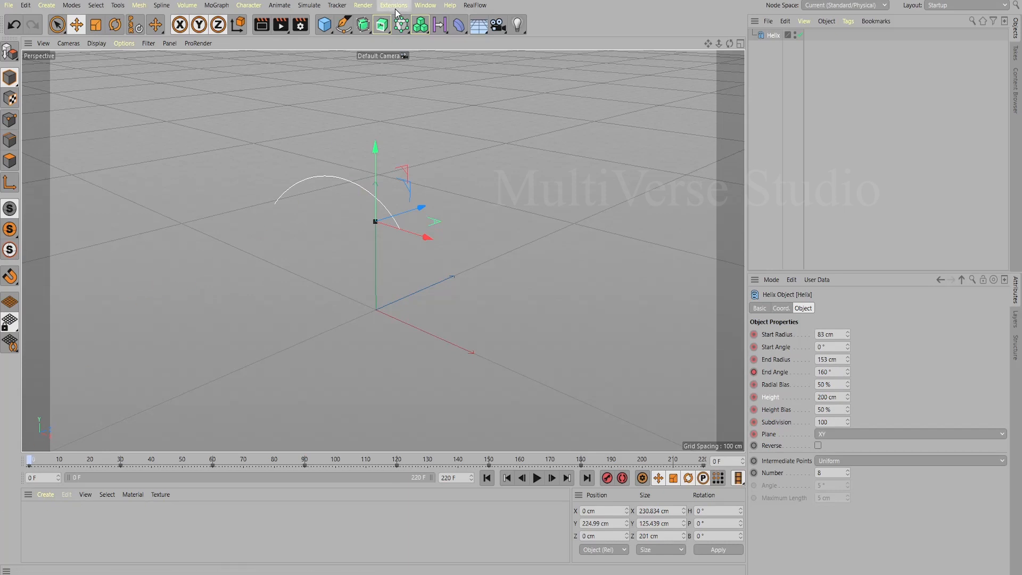
# Step: Add a Reeper 3.2 rope generator and nest the Helix under it in the Object Manager
pyautogui.click(394, 5)
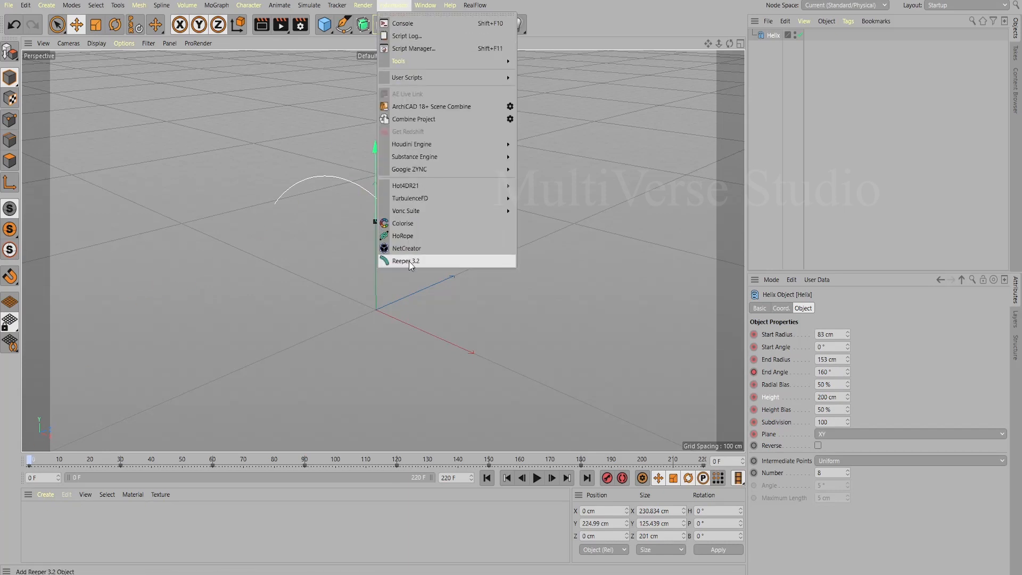
pyautogui.click(405, 260)
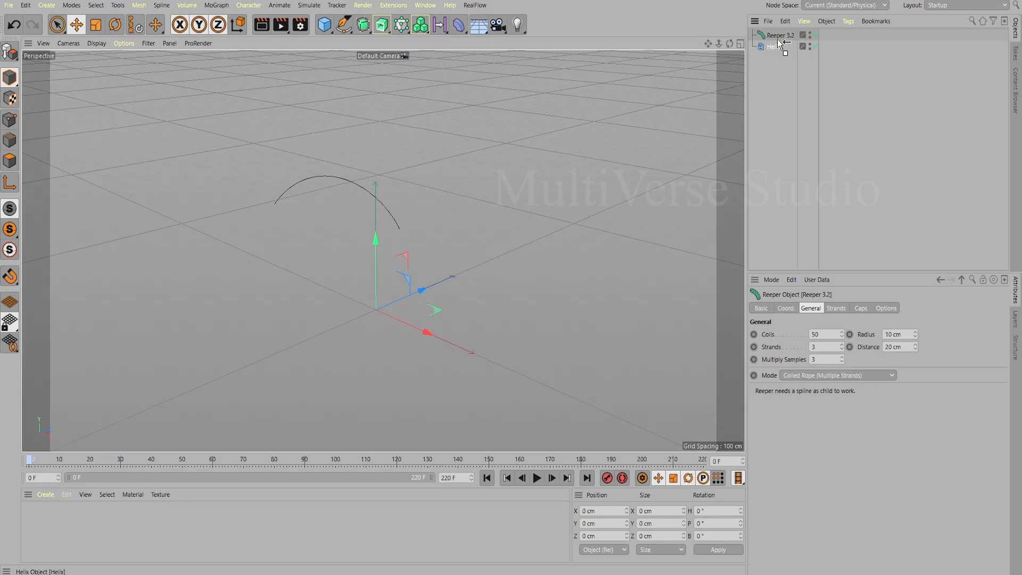
pyautogui.click(773, 45)
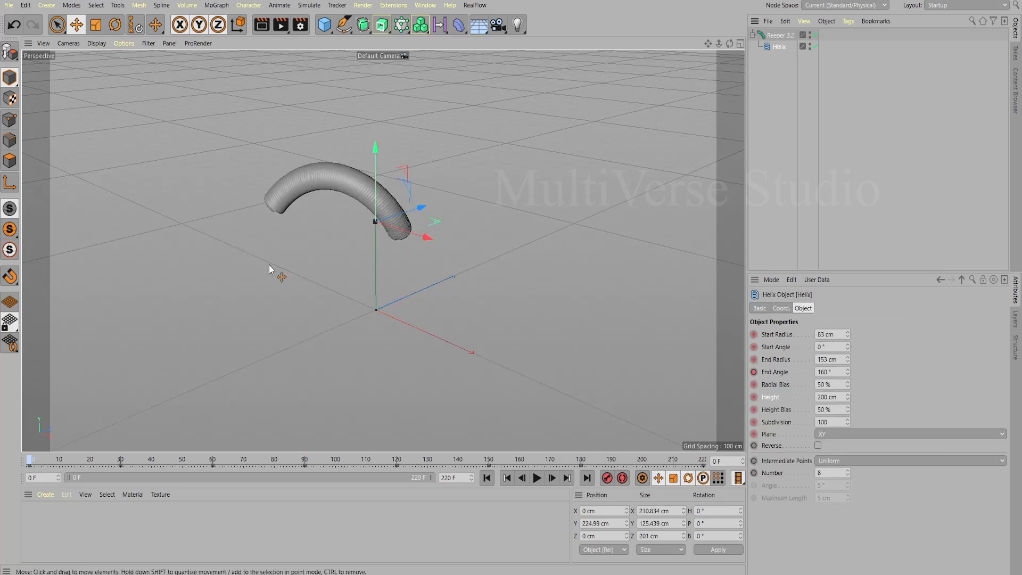
pyautogui.click(780, 34)
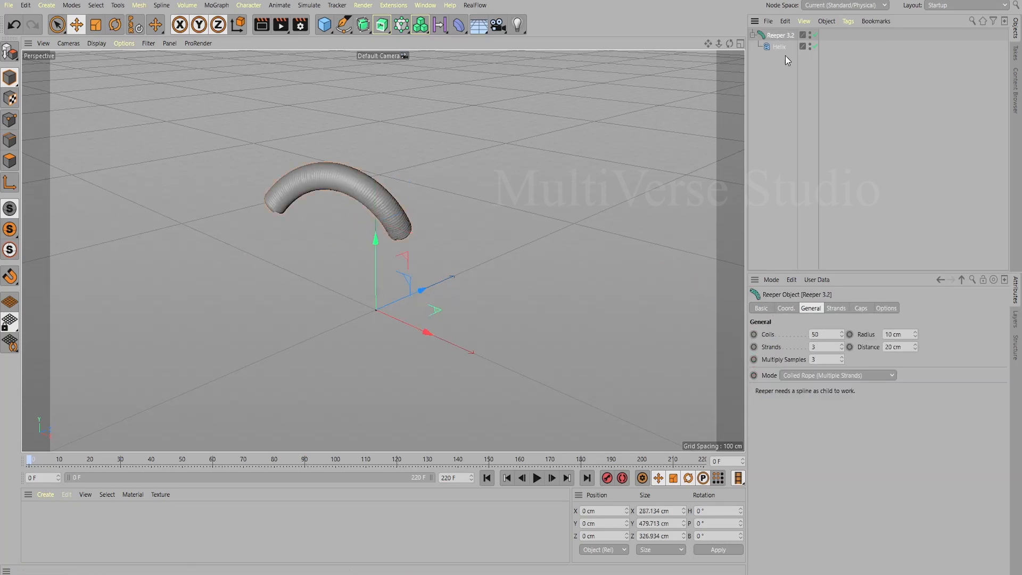
pyautogui.click(780, 46)
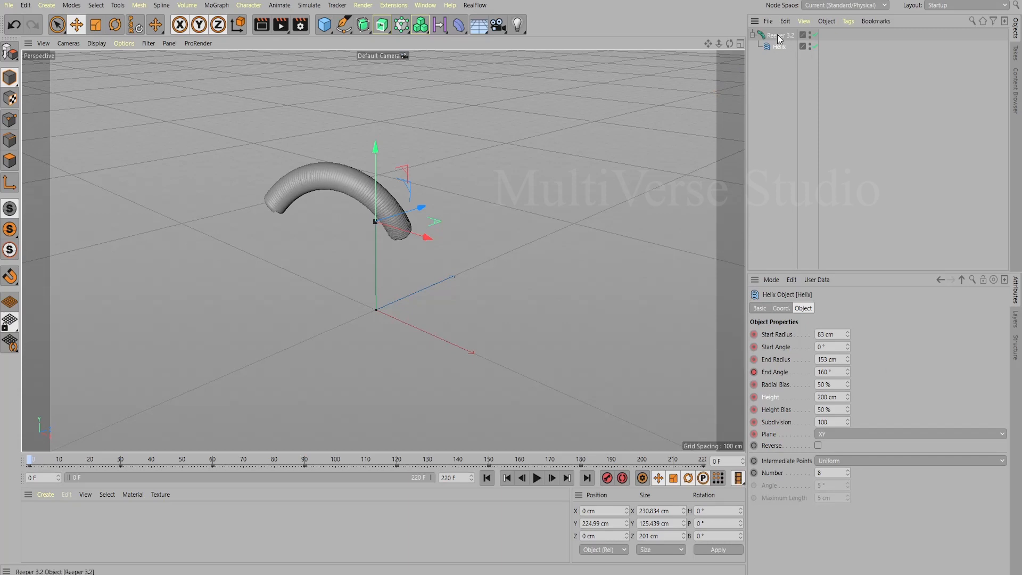
pyautogui.click(781, 34)
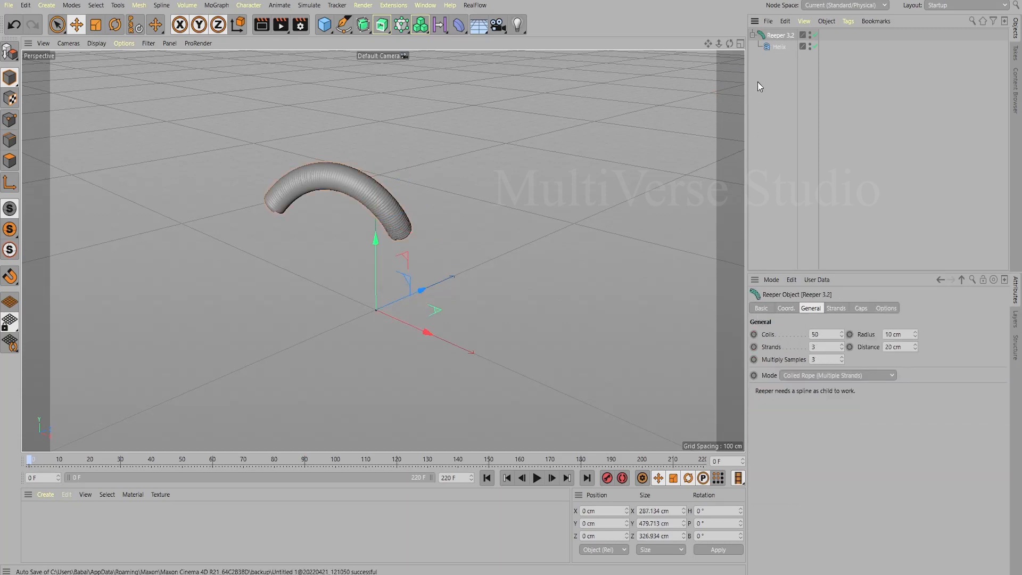
# Step: Review the Reeper's Basic, Strands, Options and General settings
pyautogui.click(760, 308)
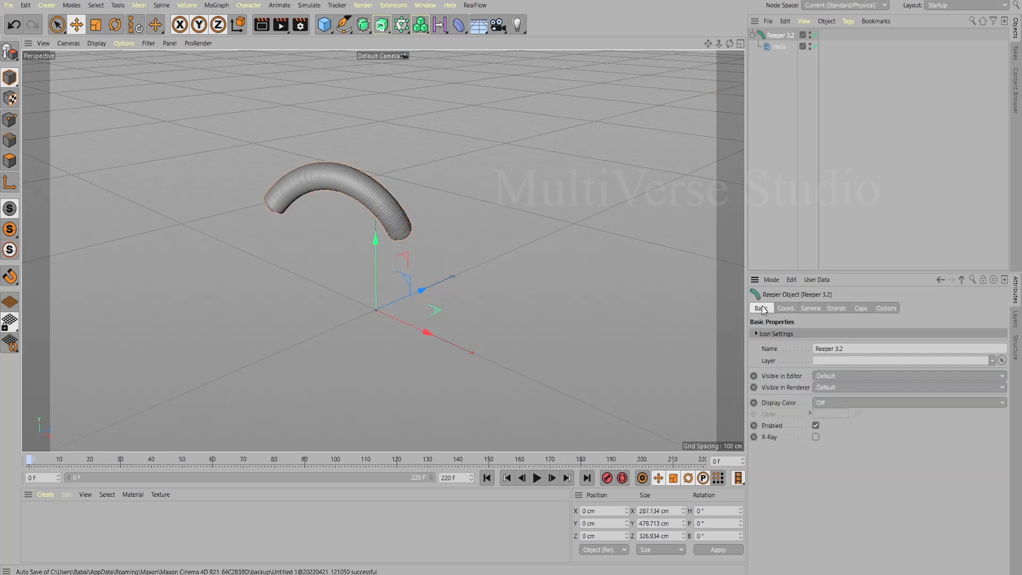
pyautogui.click(835, 308)
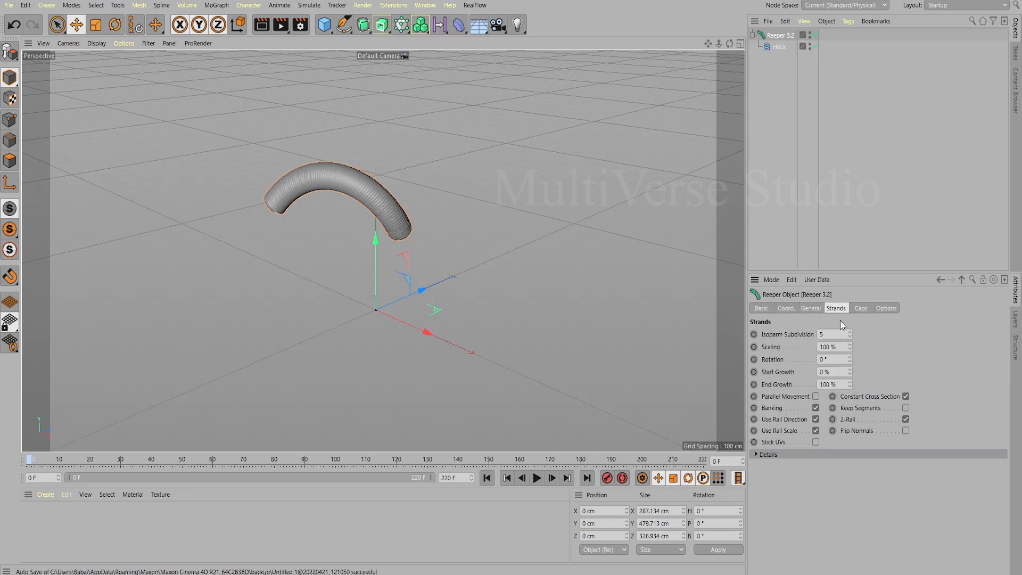
pyautogui.click(886, 308)
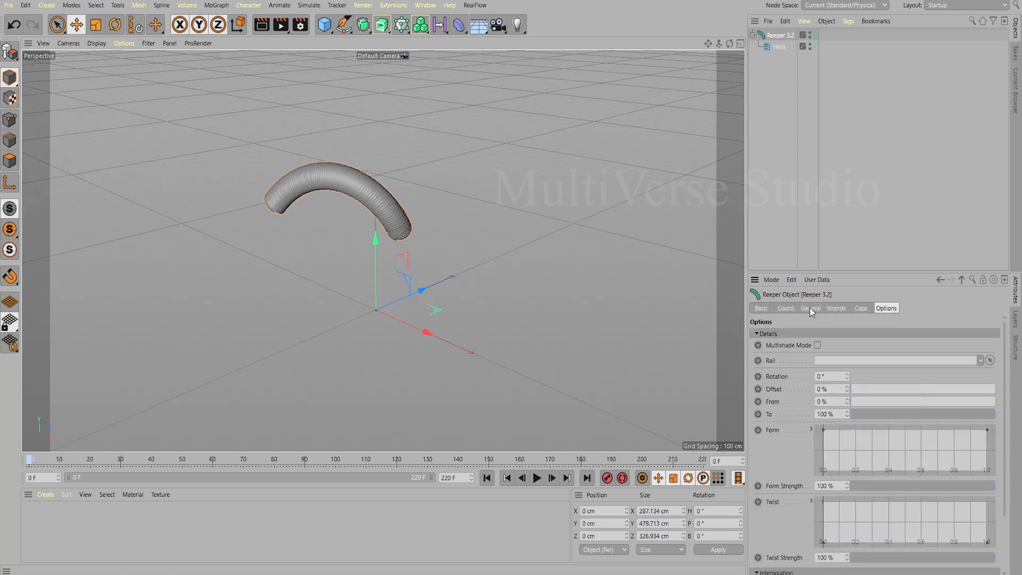
pyautogui.click(810, 307)
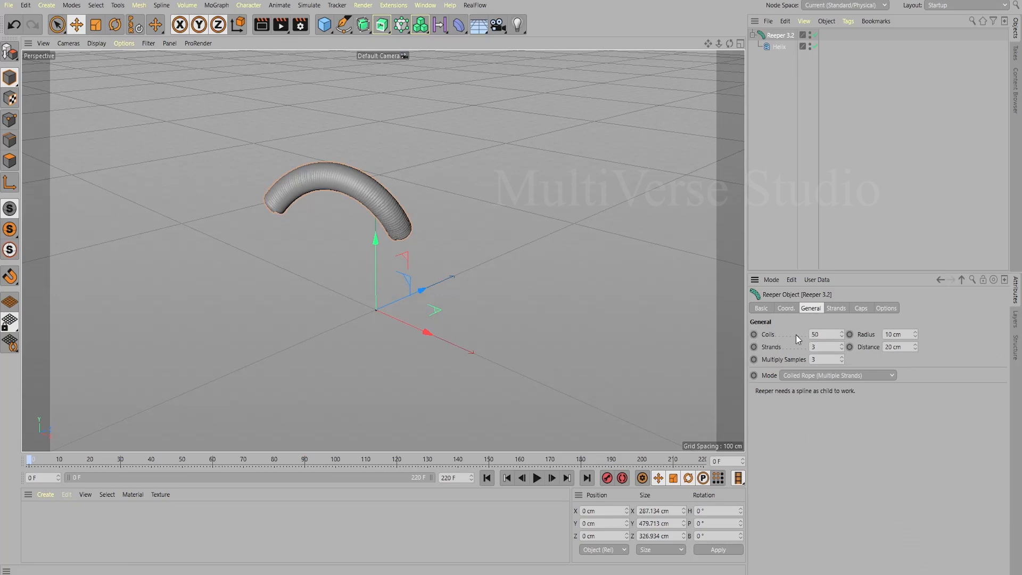
# Step: Set the Reeper to Coils 5, Strands 4, Multiply Samples 16 and Simple Braid (3 Strands) mode
pyautogui.click(842, 336)
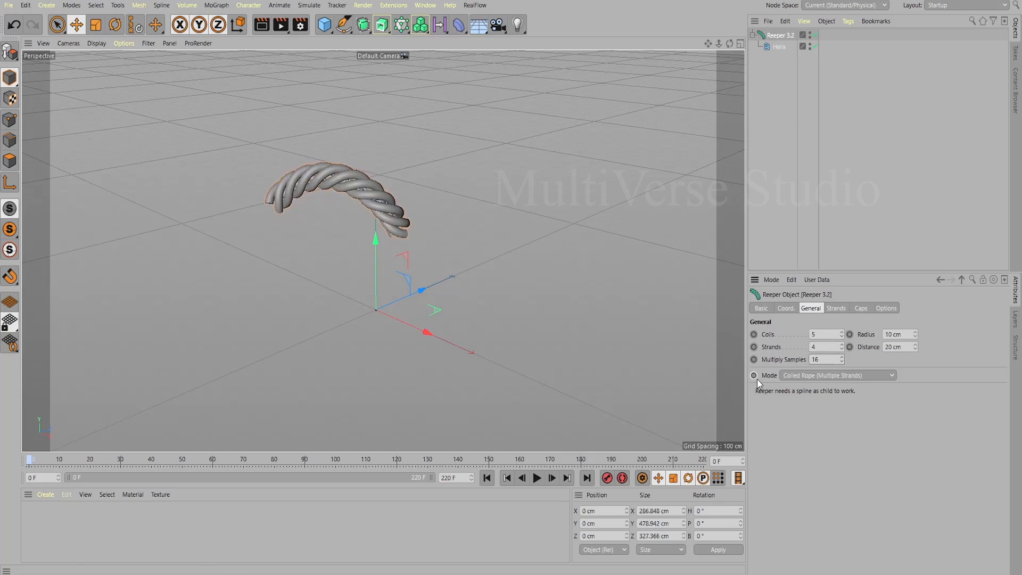
pyautogui.moveTo(800, 386)
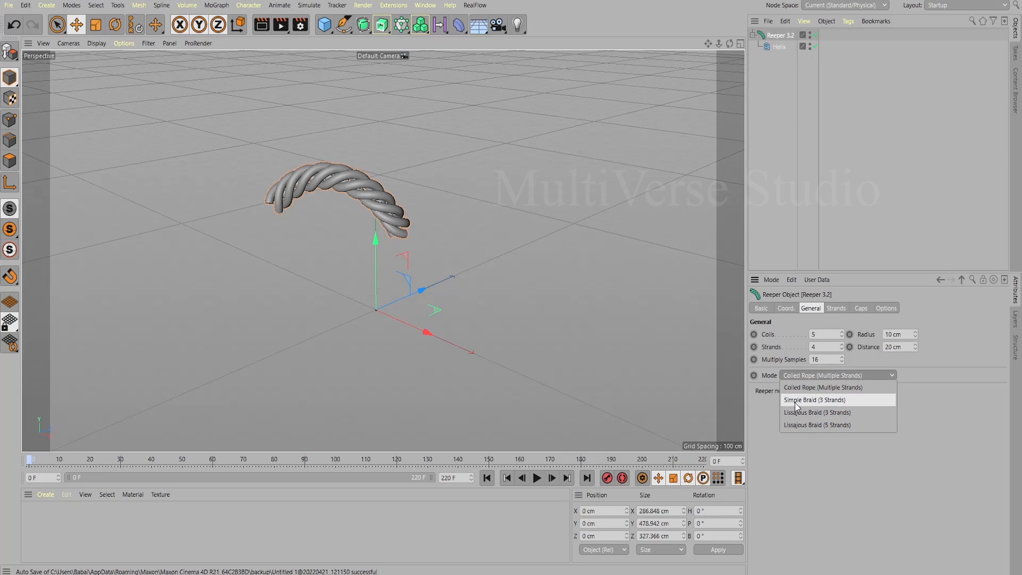
pyautogui.click(814, 399)
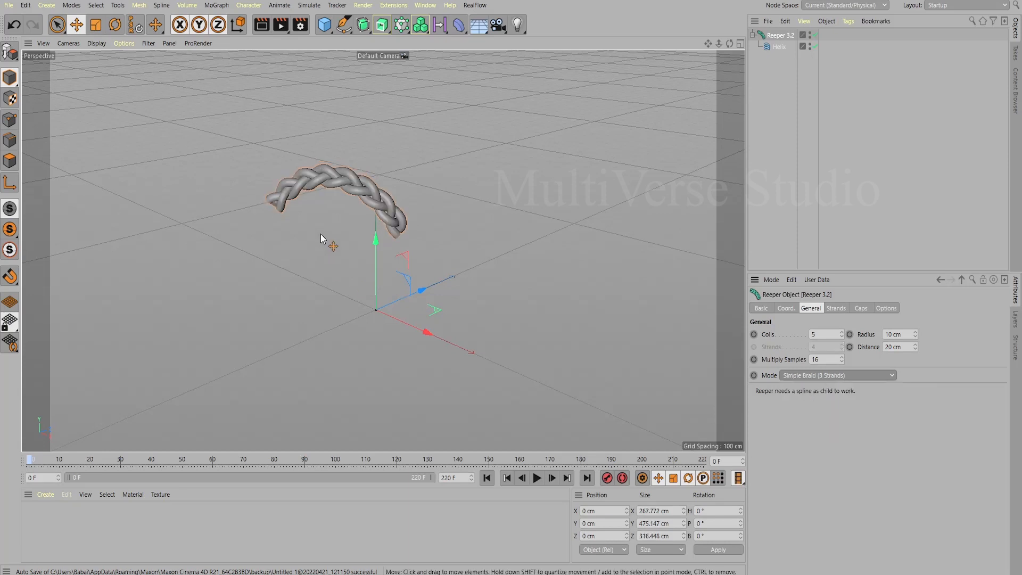
pyautogui.click(838, 374)
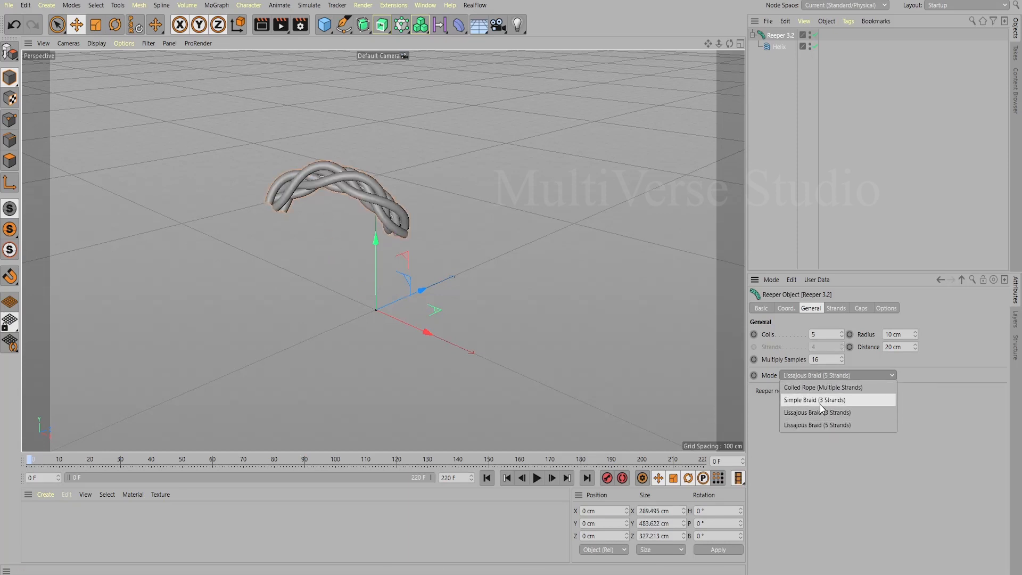
pyautogui.click(814, 399)
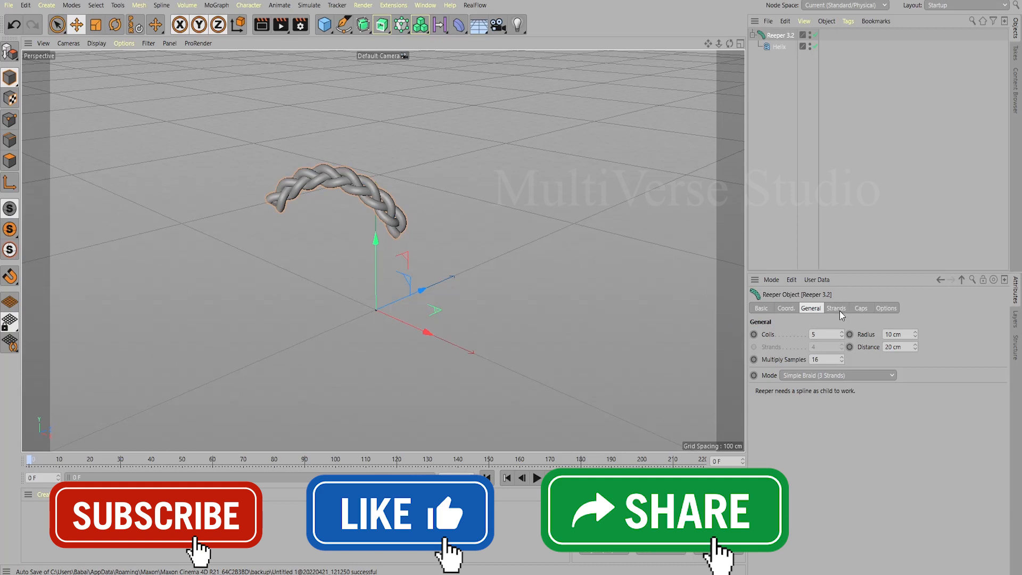
# Step: Keyframe the Reeper strands' End Growth so the rope grows along the helix, then select the Helix
pyautogui.click(836, 307)
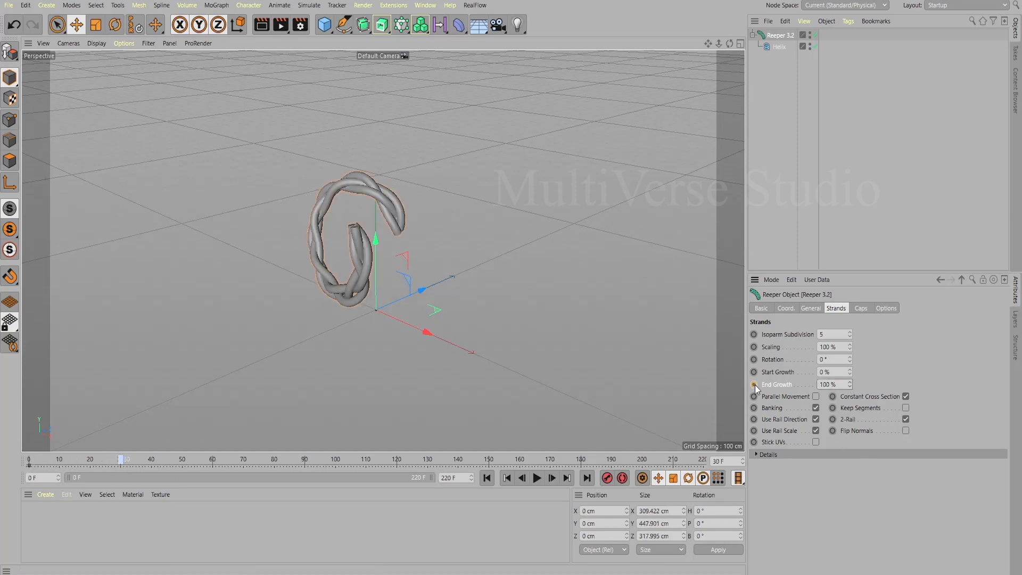
pyautogui.click(755, 385)
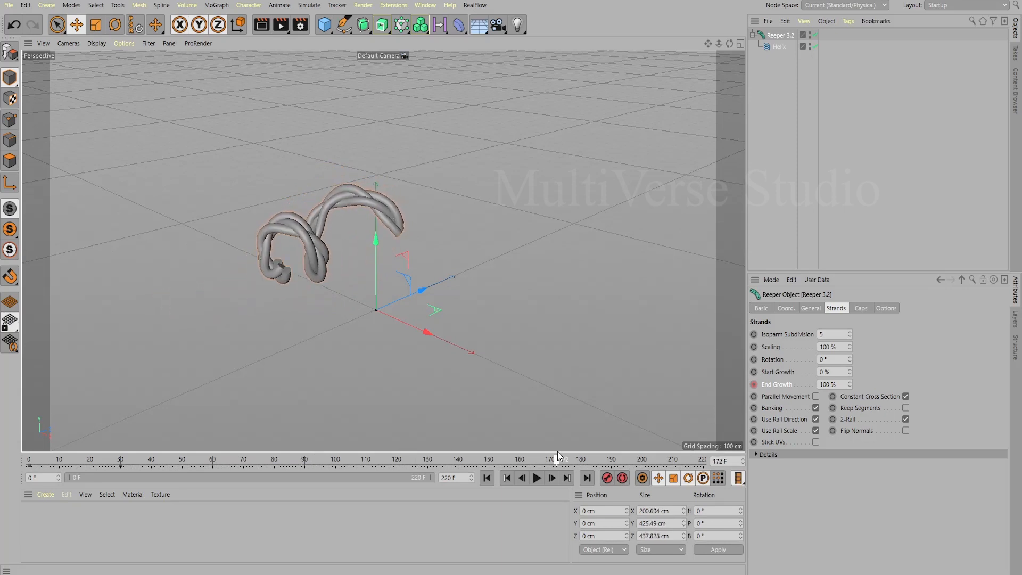
pyautogui.click(780, 46)
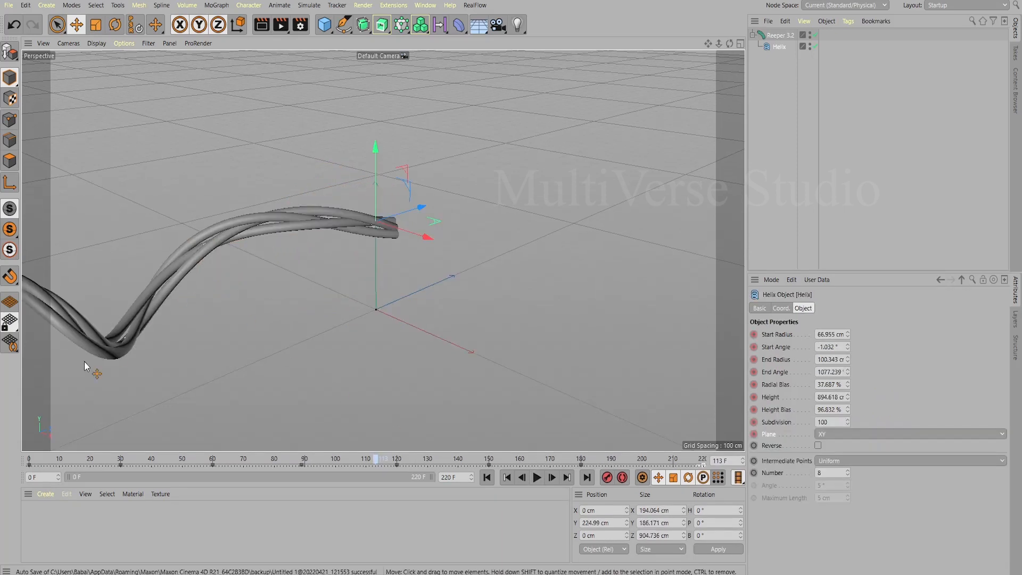
# Step: Set the Reeper strand Radius to 15 cm and Distance to 16 cm
pyautogui.click(779, 35)
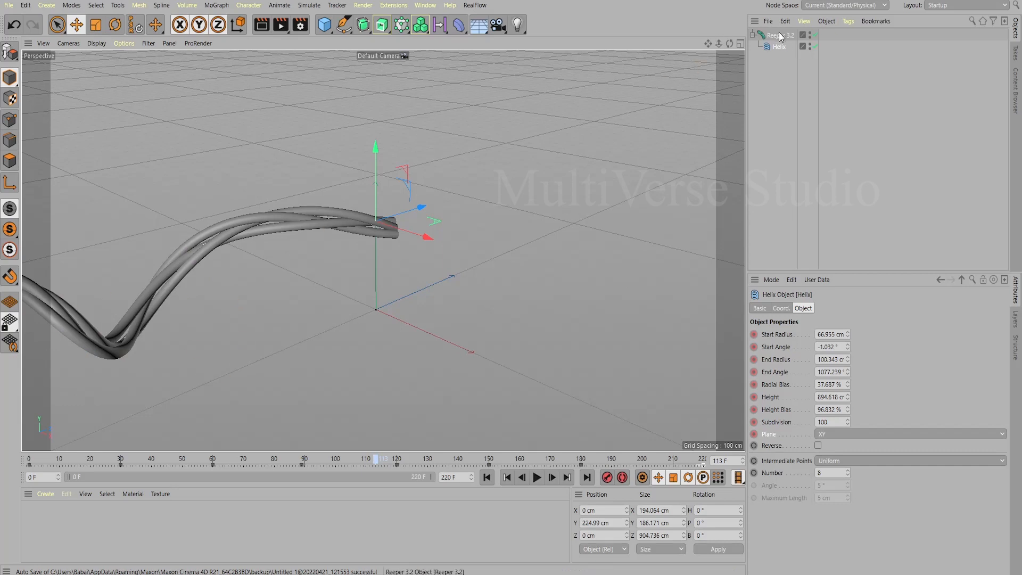
pyautogui.moveTo(781, 35)
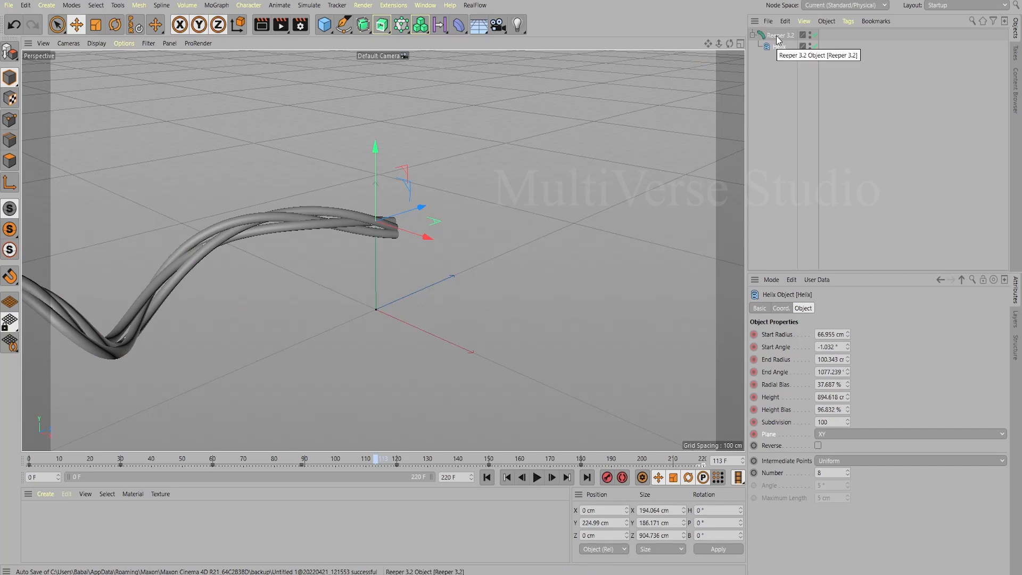
pyautogui.click(780, 35)
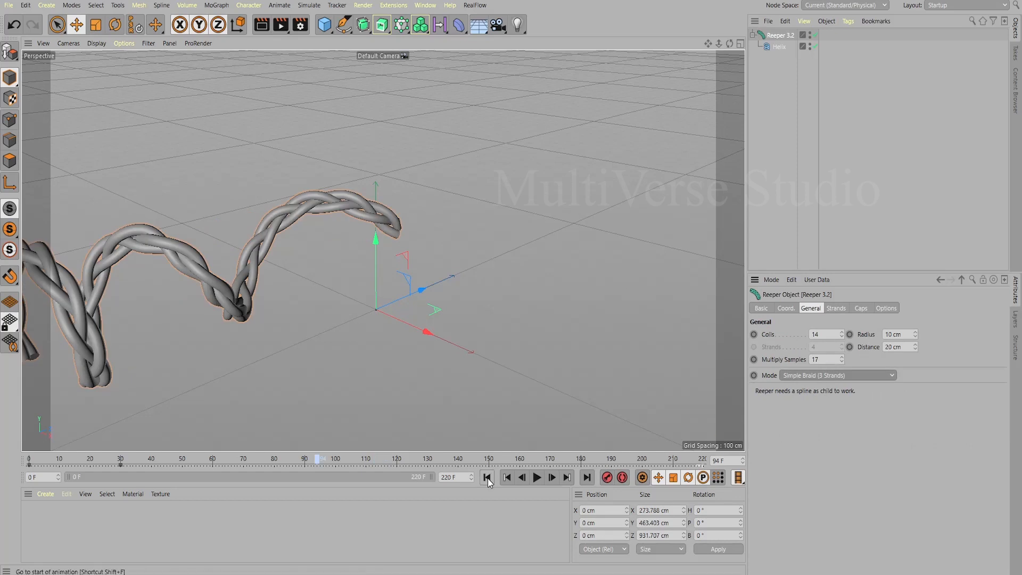
pyautogui.click(488, 477)
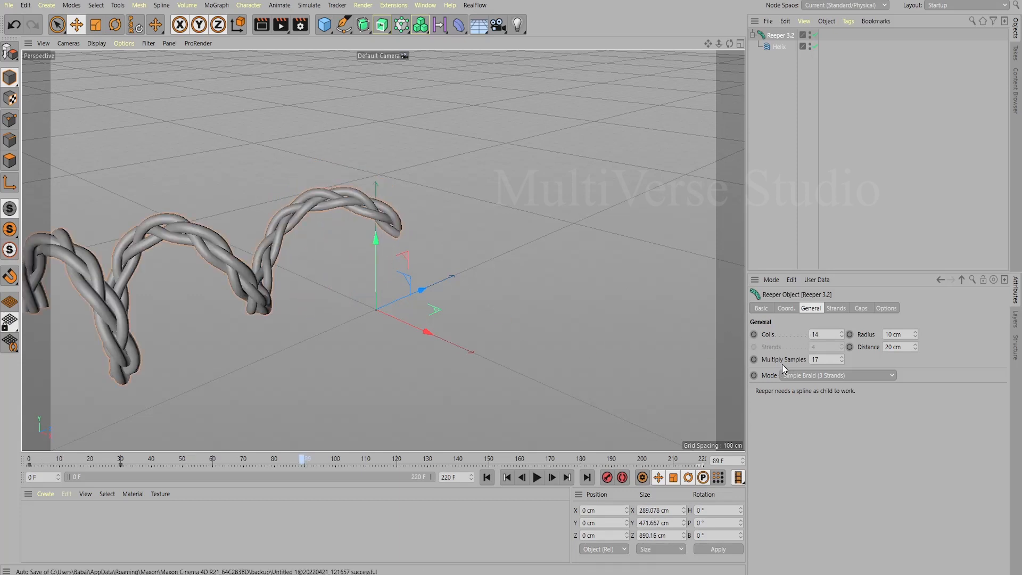
pyautogui.moveTo(906, 334)
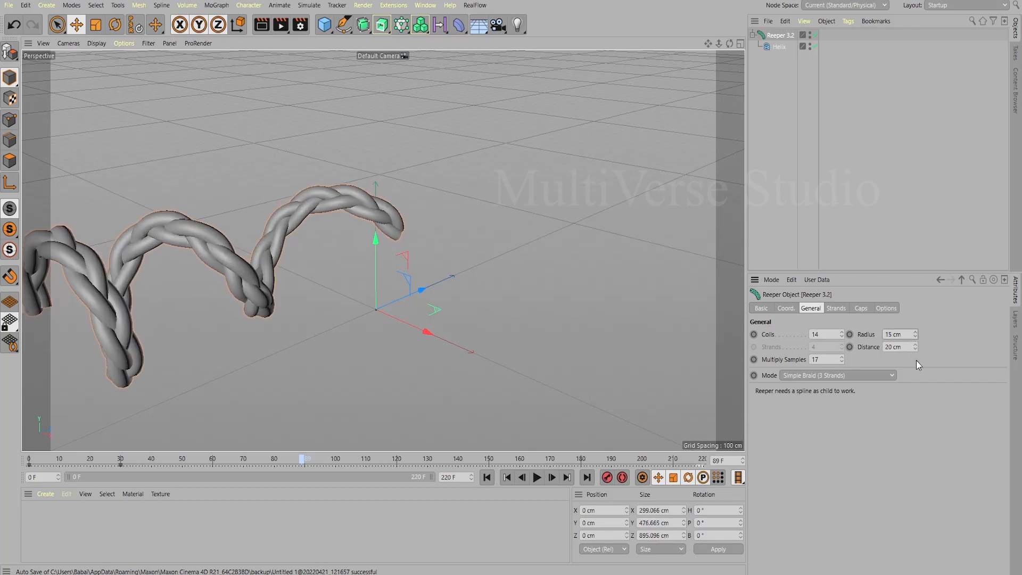
pyautogui.click(916, 344)
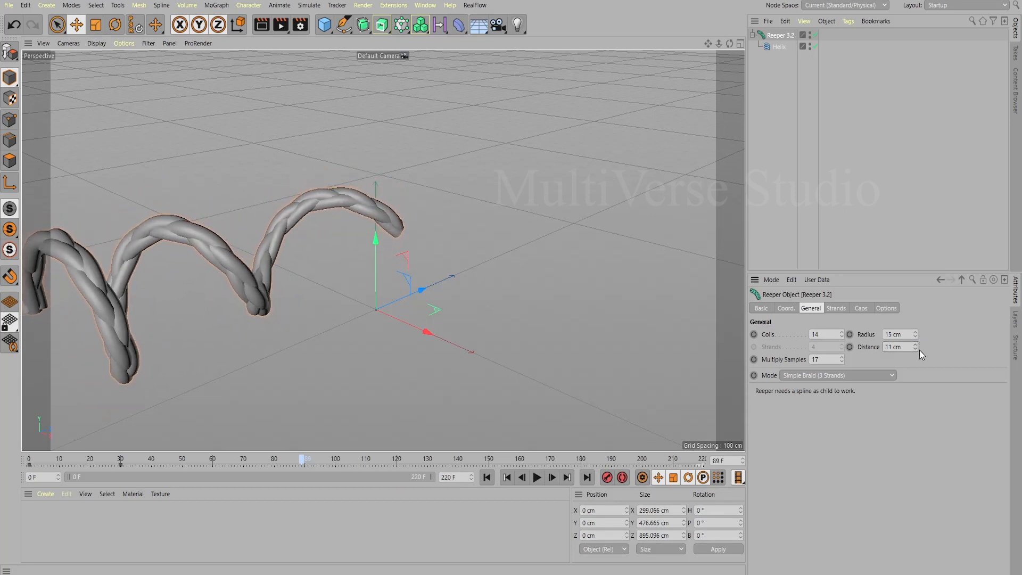
pyautogui.click(915, 344)
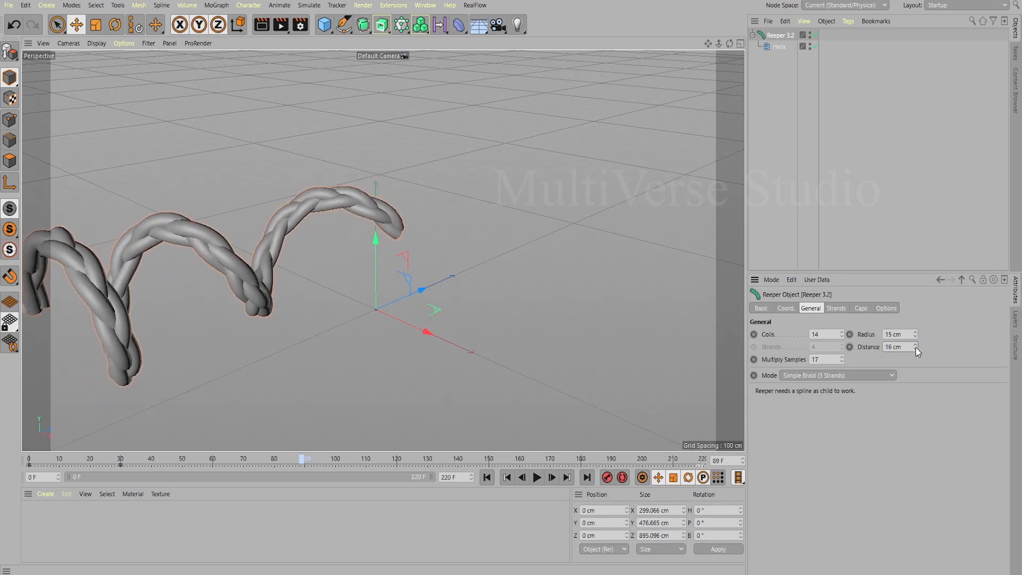
pyautogui.click(916, 346)
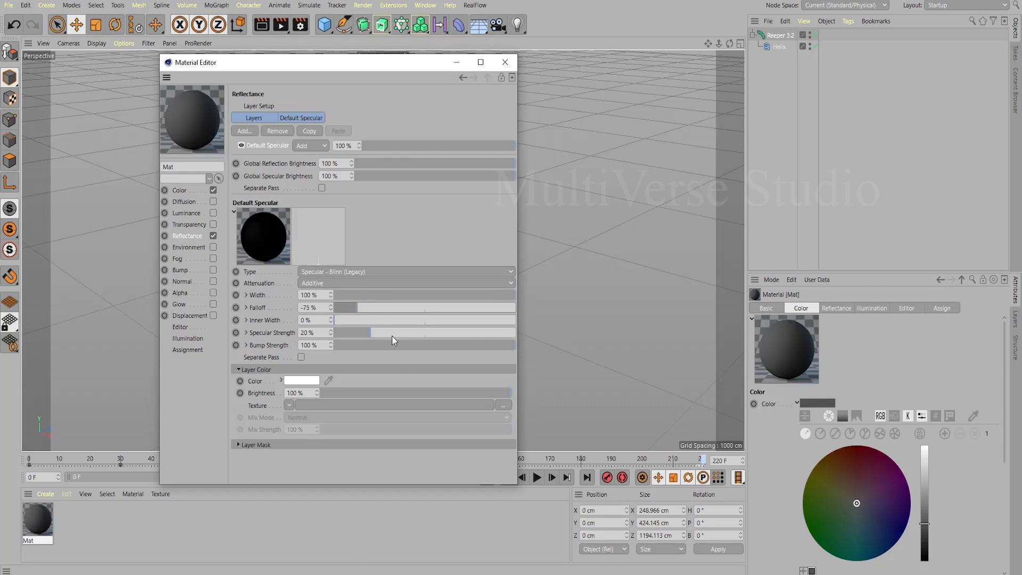
# Step: Lower the dark grey material's specular strength and preview the rope animation
pyautogui.click(213, 304)
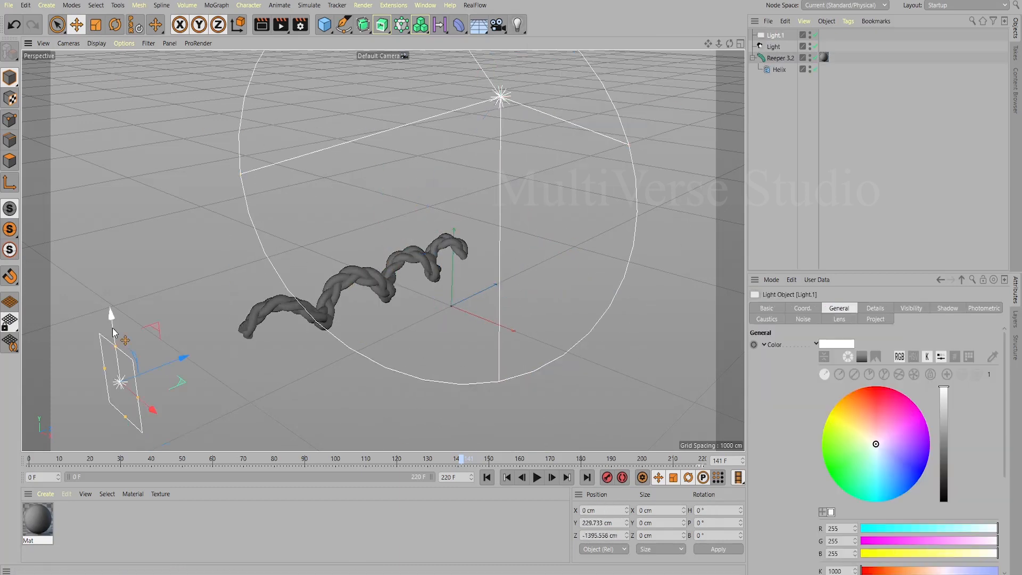
pyautogui.click(536, 477)
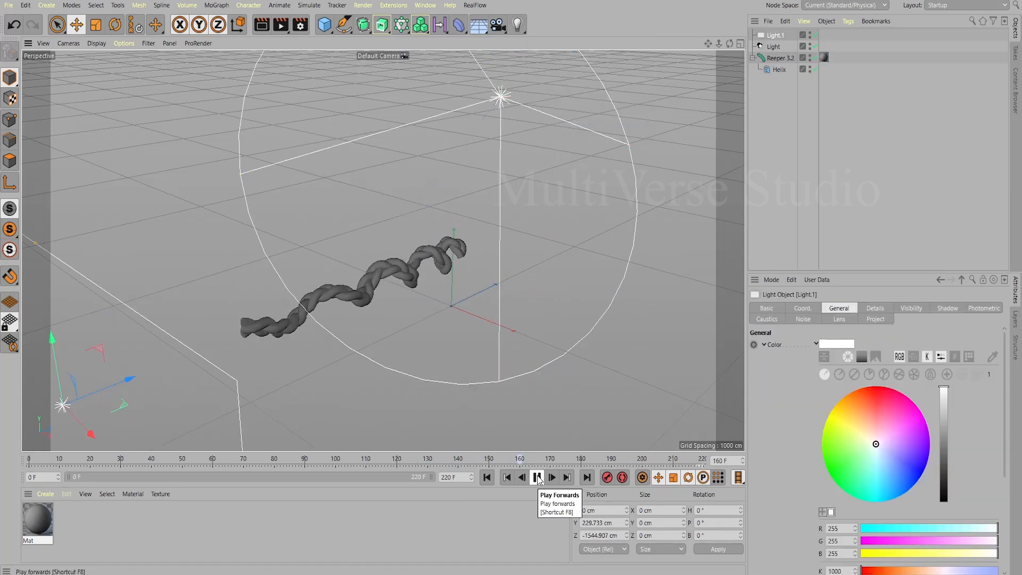
# Step: Add a Sphere primitive at the helix start and play the timeline to check the rope emerging
pyautogui.click(324, 25)
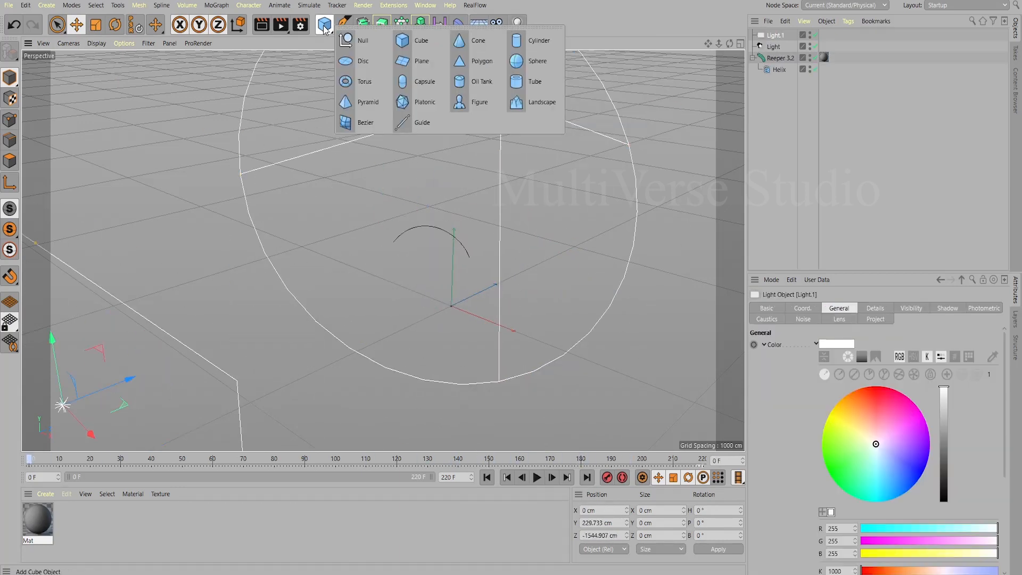
pyautogui.click(536, 60)
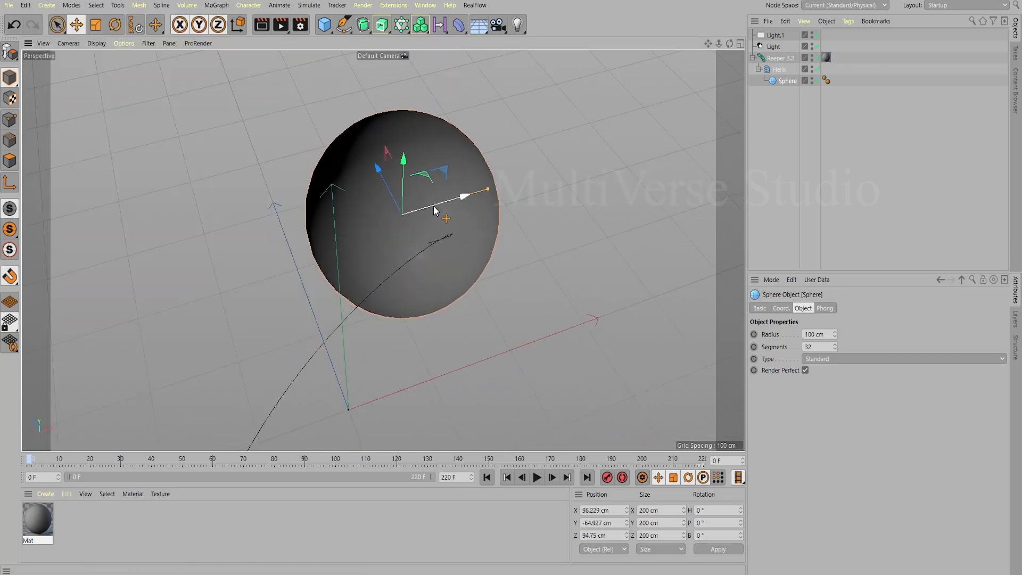
pyautogui.click(537, 478)
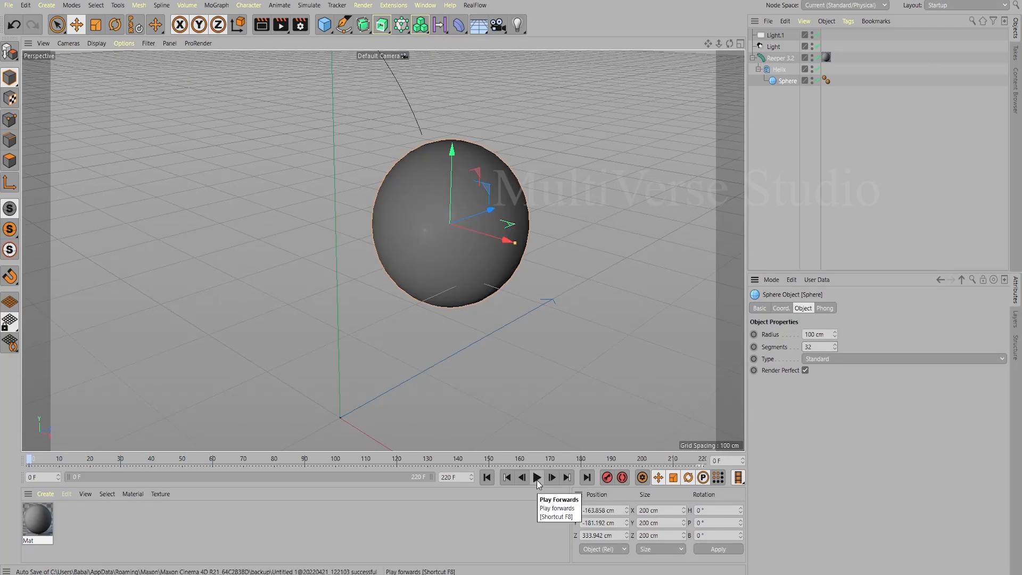
pyautogui.click(535, 477)
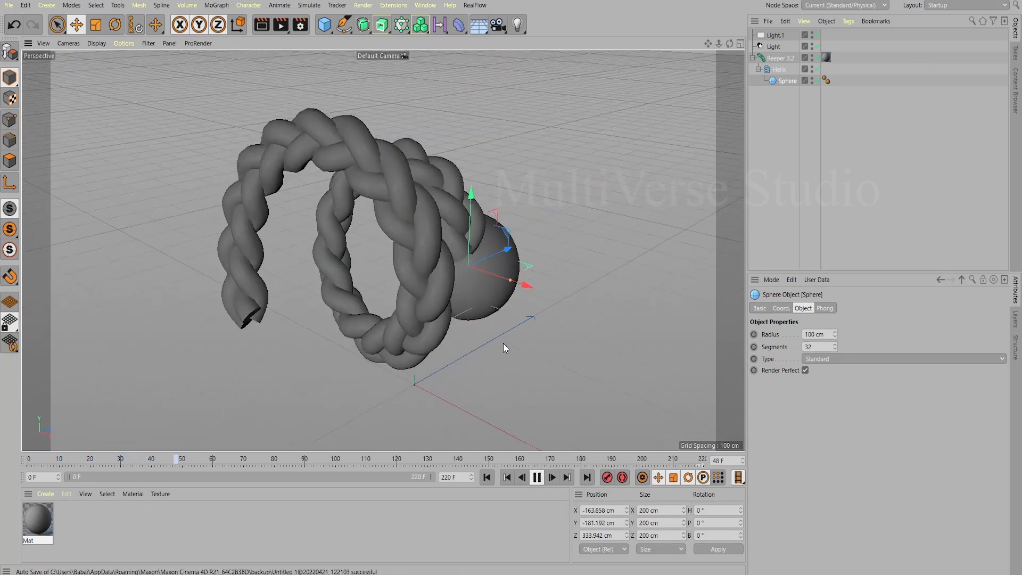
pyautogui.click(535, 477)
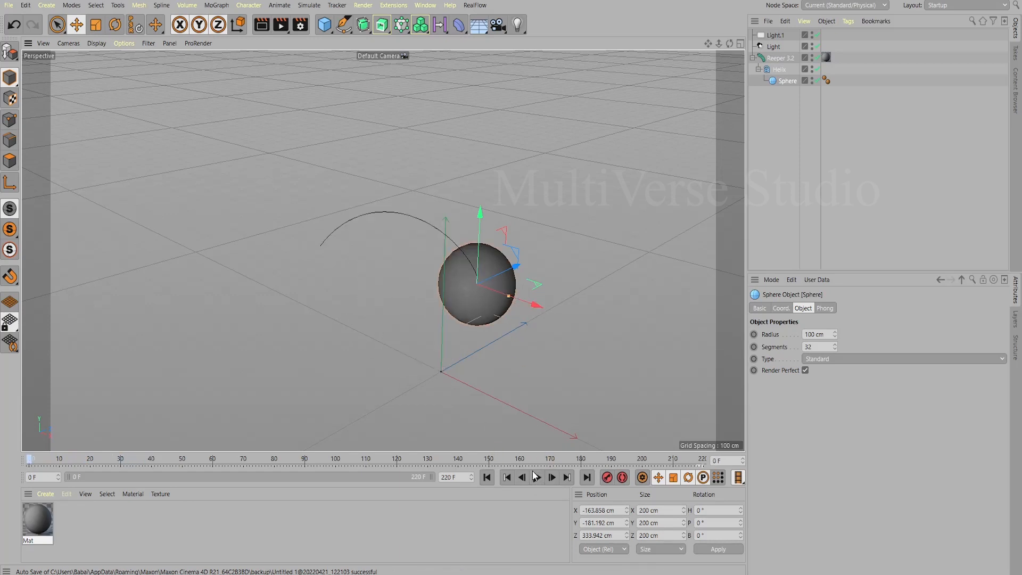
pyautogui.click(537, 477)
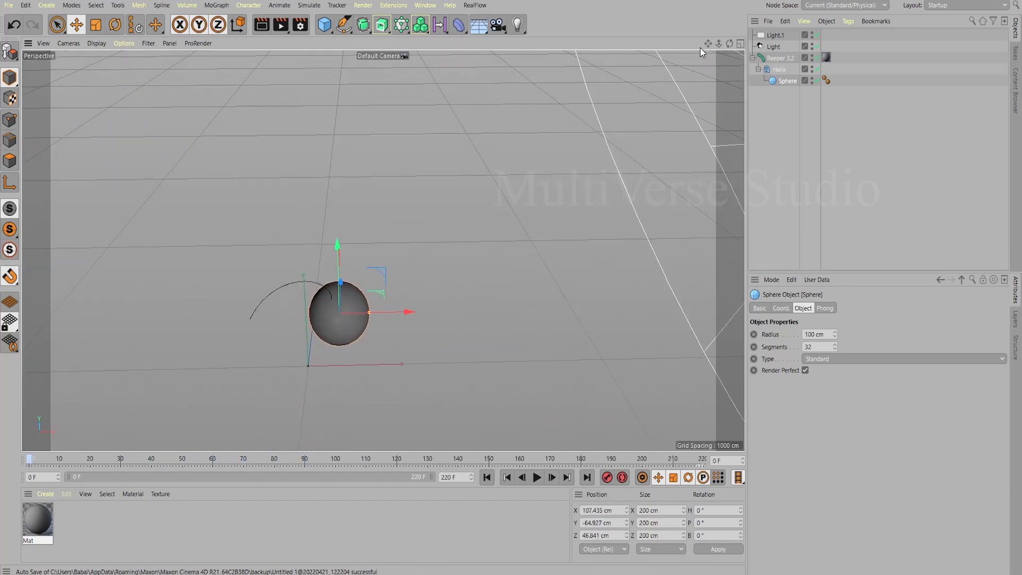
pyautogui.moveTo(299, 25)
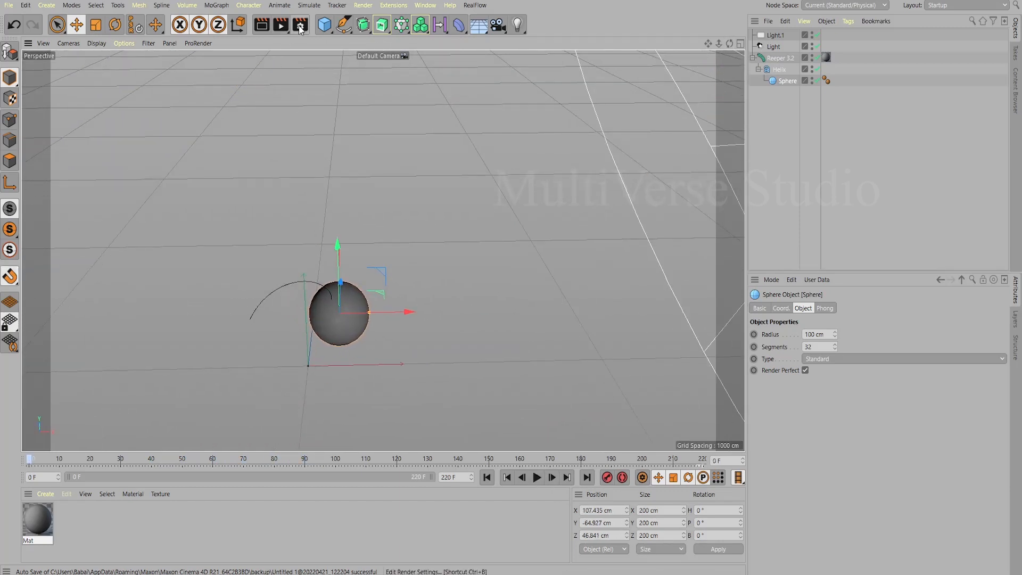
pyautogui.moveTo(299, 24)
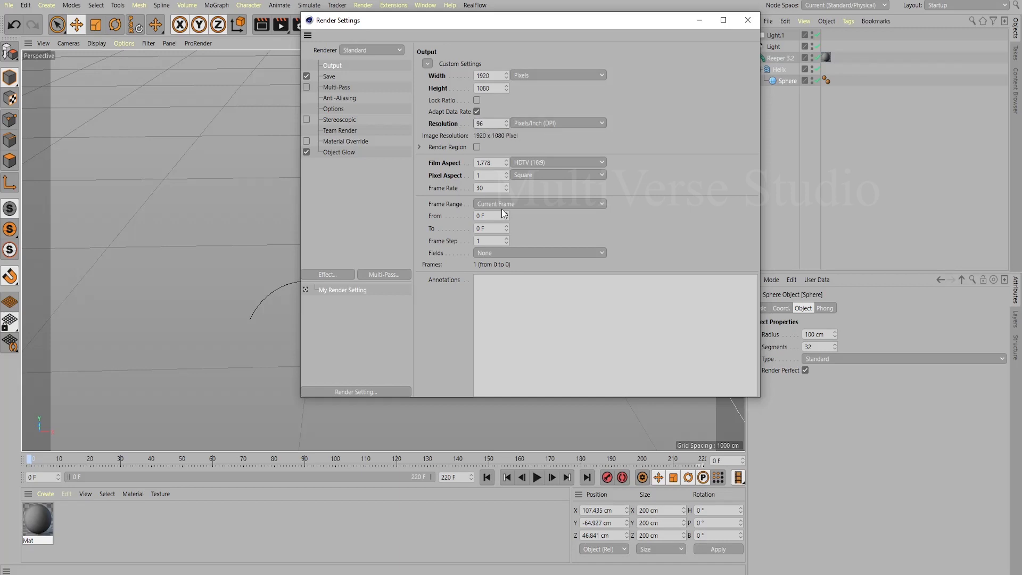
# Step: Set the render Frame Range to All Frames (0–220) and move to the Save output options
pyautogui.click(538, 204)
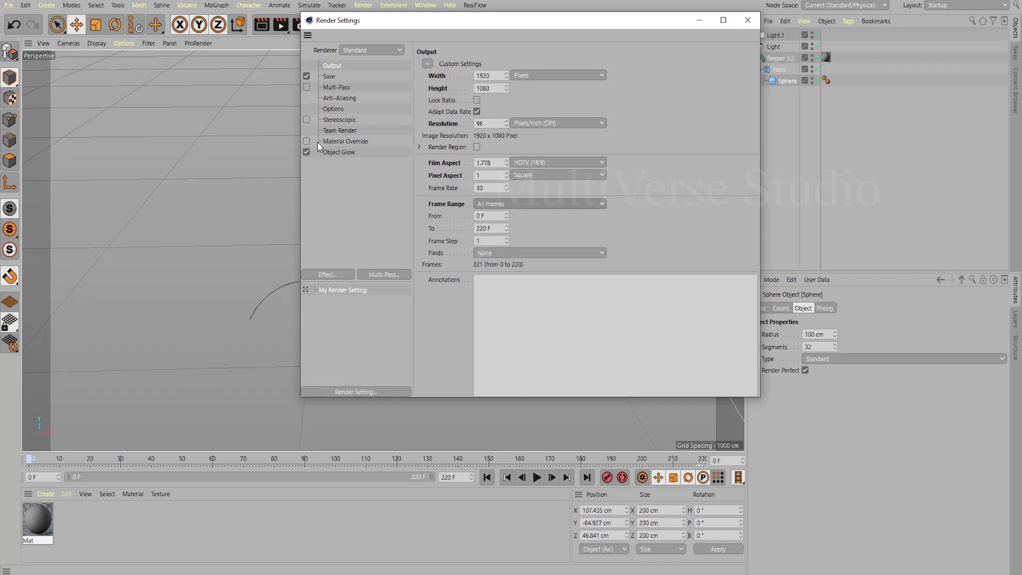
pyautogui.click(330, 77)
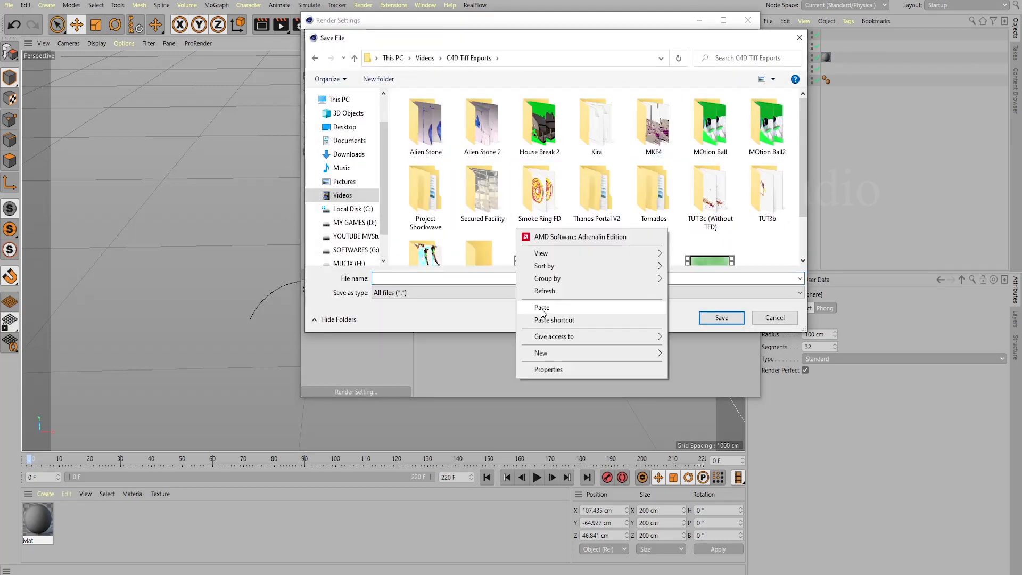
# Step: Save renders into a new DC Tutorial Tut 4 folder as 32-bit OpenEXR with Alpha Channel
pyautogui.click(541, 352)
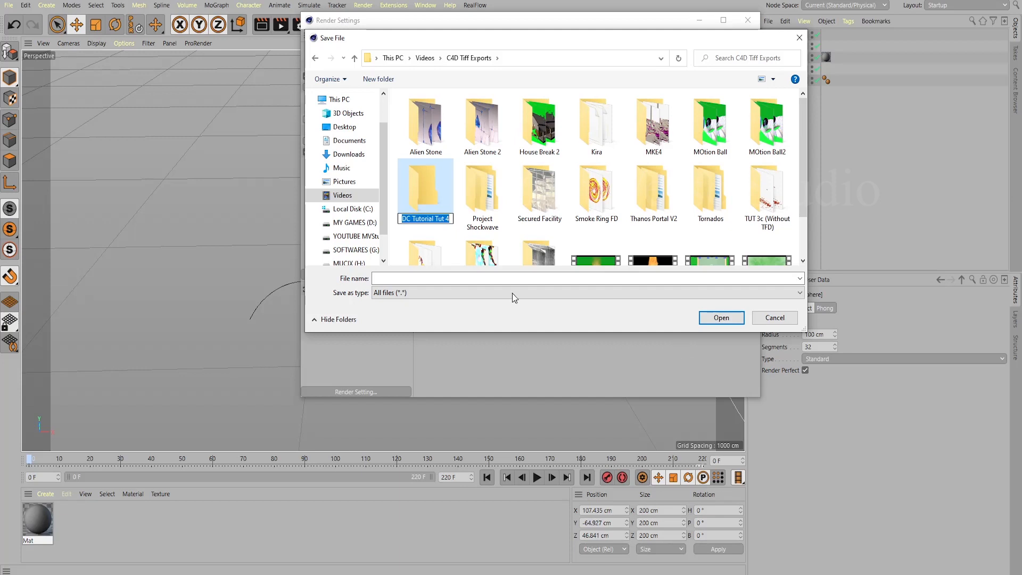
pyautogui.doubleClick(424, 189)
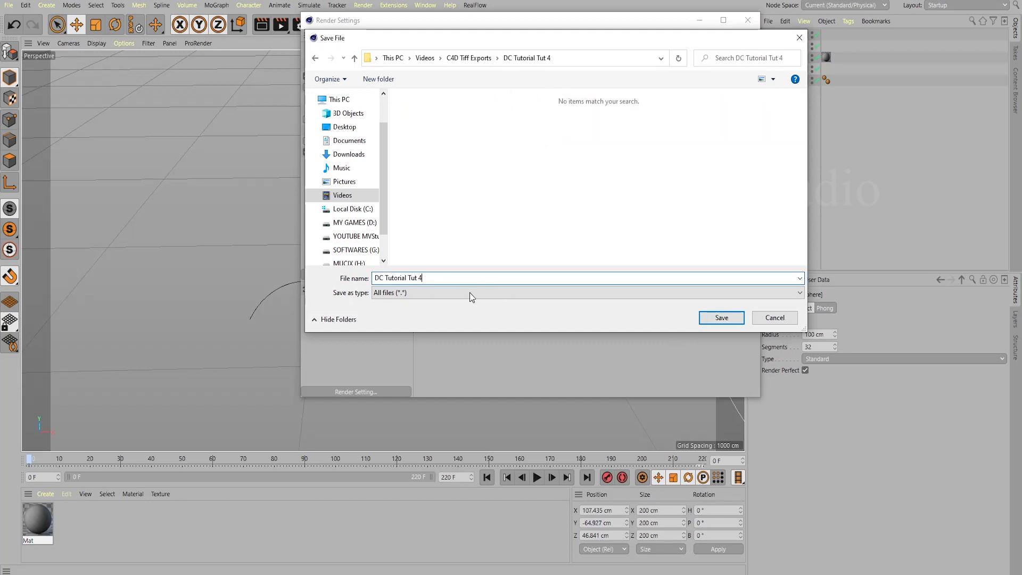
pyautogui.click(721, 318)
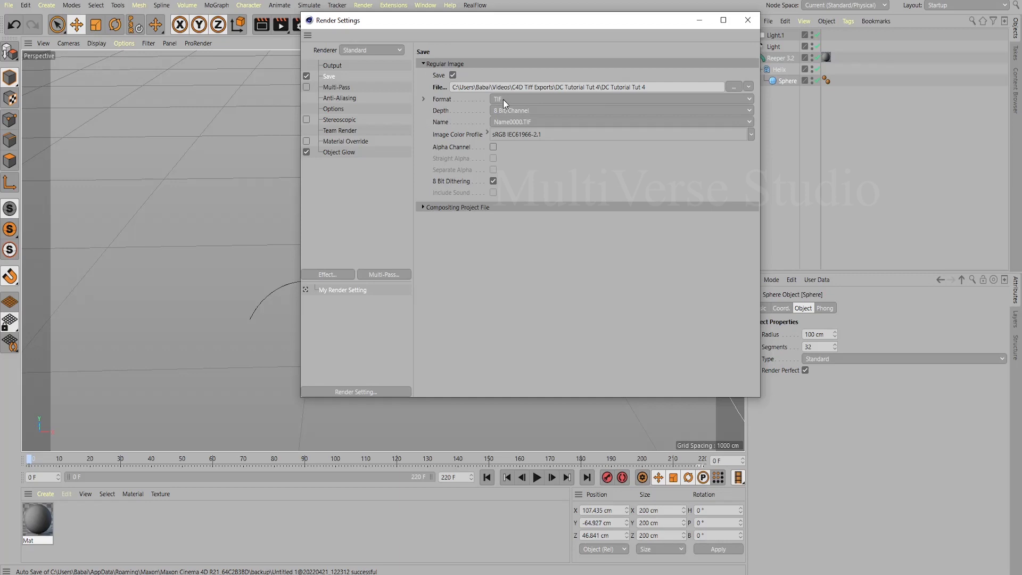
pyautogui.moveTo(467, 109)
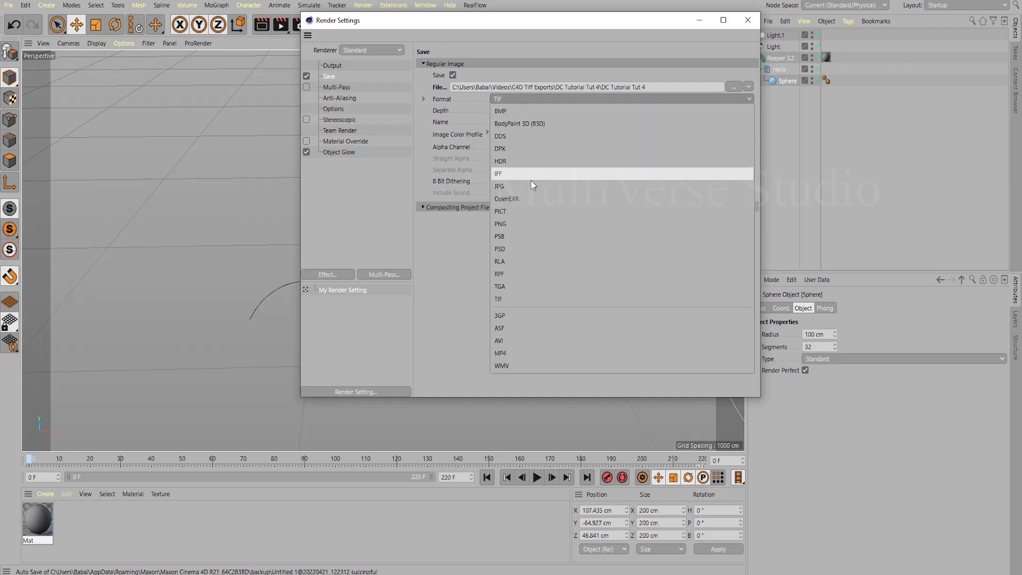
pyautogui.moveTo(515, 199)
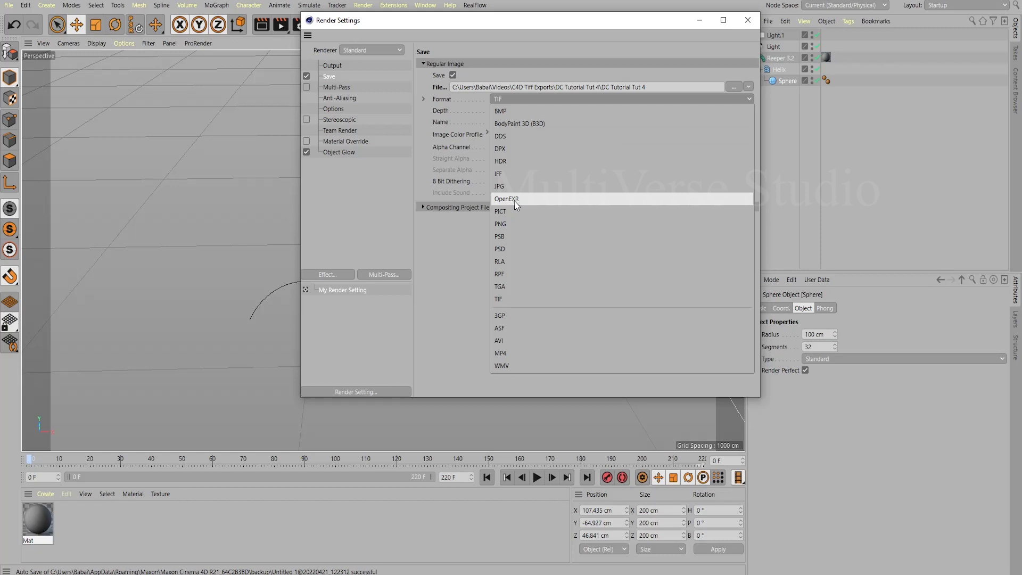
pyautogui.click(507, 198)
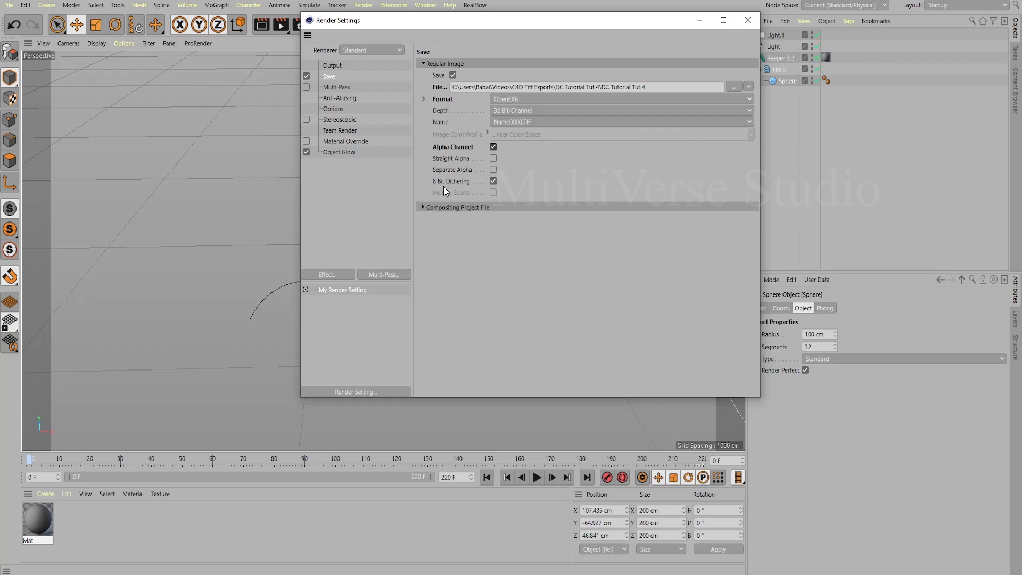
pyautogui.moveTo(379, 182)
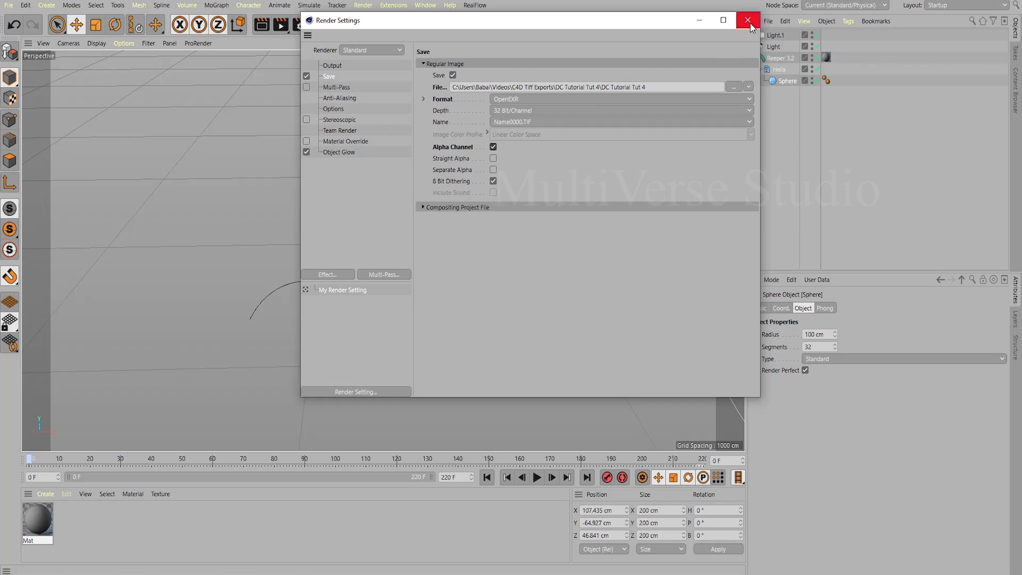
pyautogui.moveTo(292, 177)
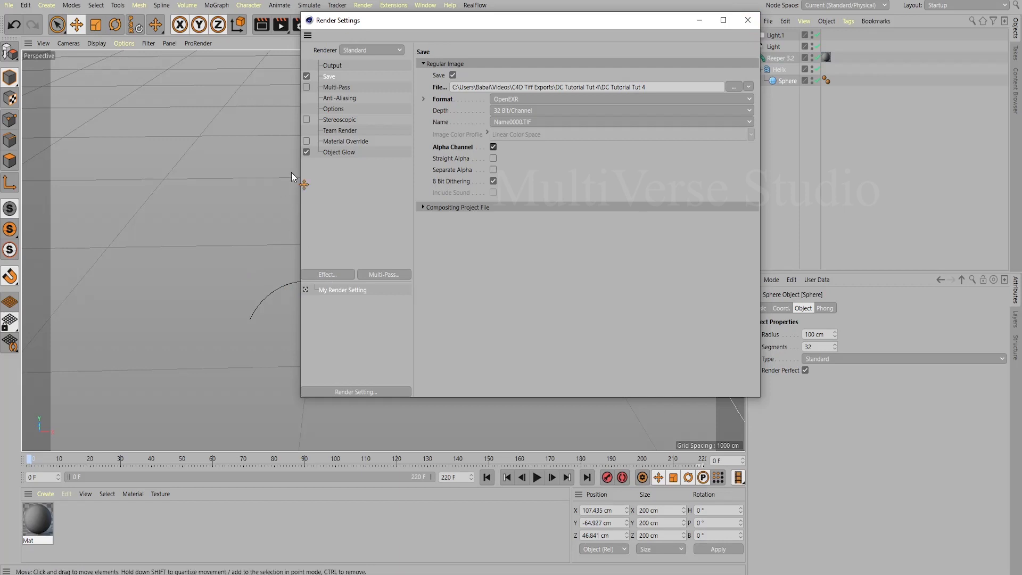
pyautogui.moveTo(756, 27)
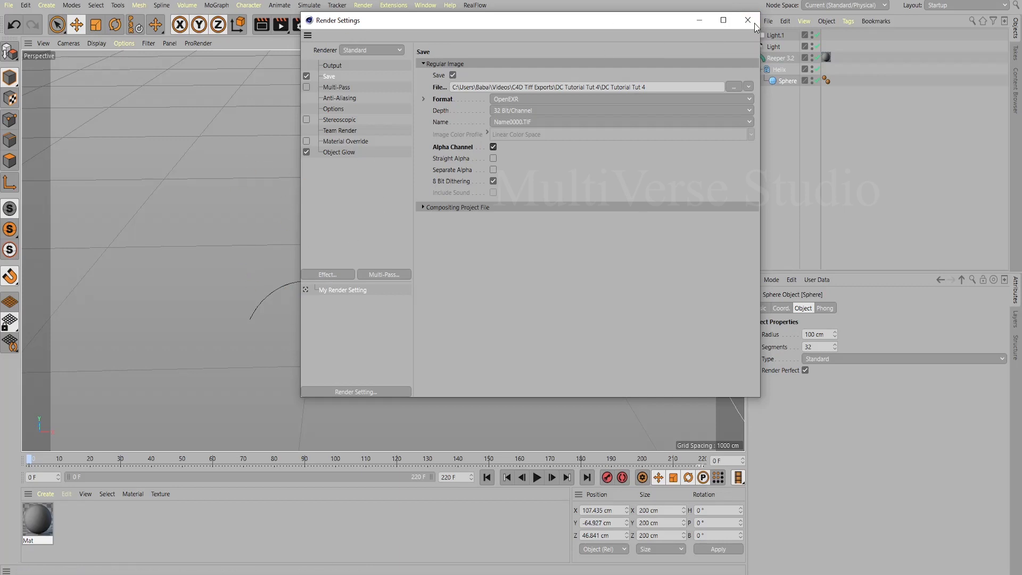